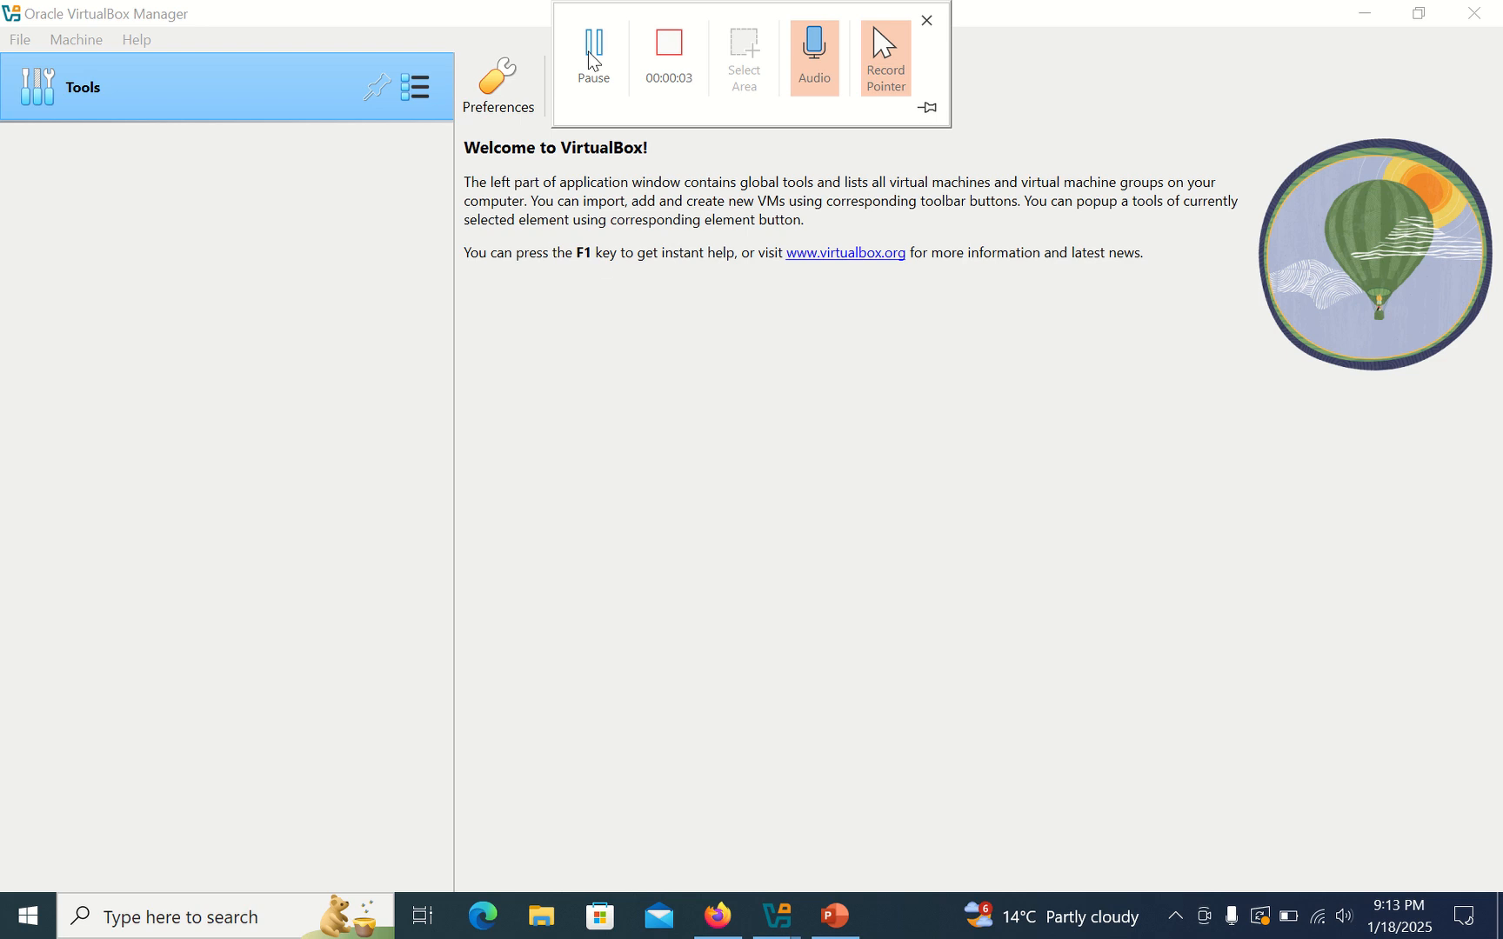
# Create a new VM named 'Winodws 10' using the Windows.iso installation image
pyautogui.click(925, 21)
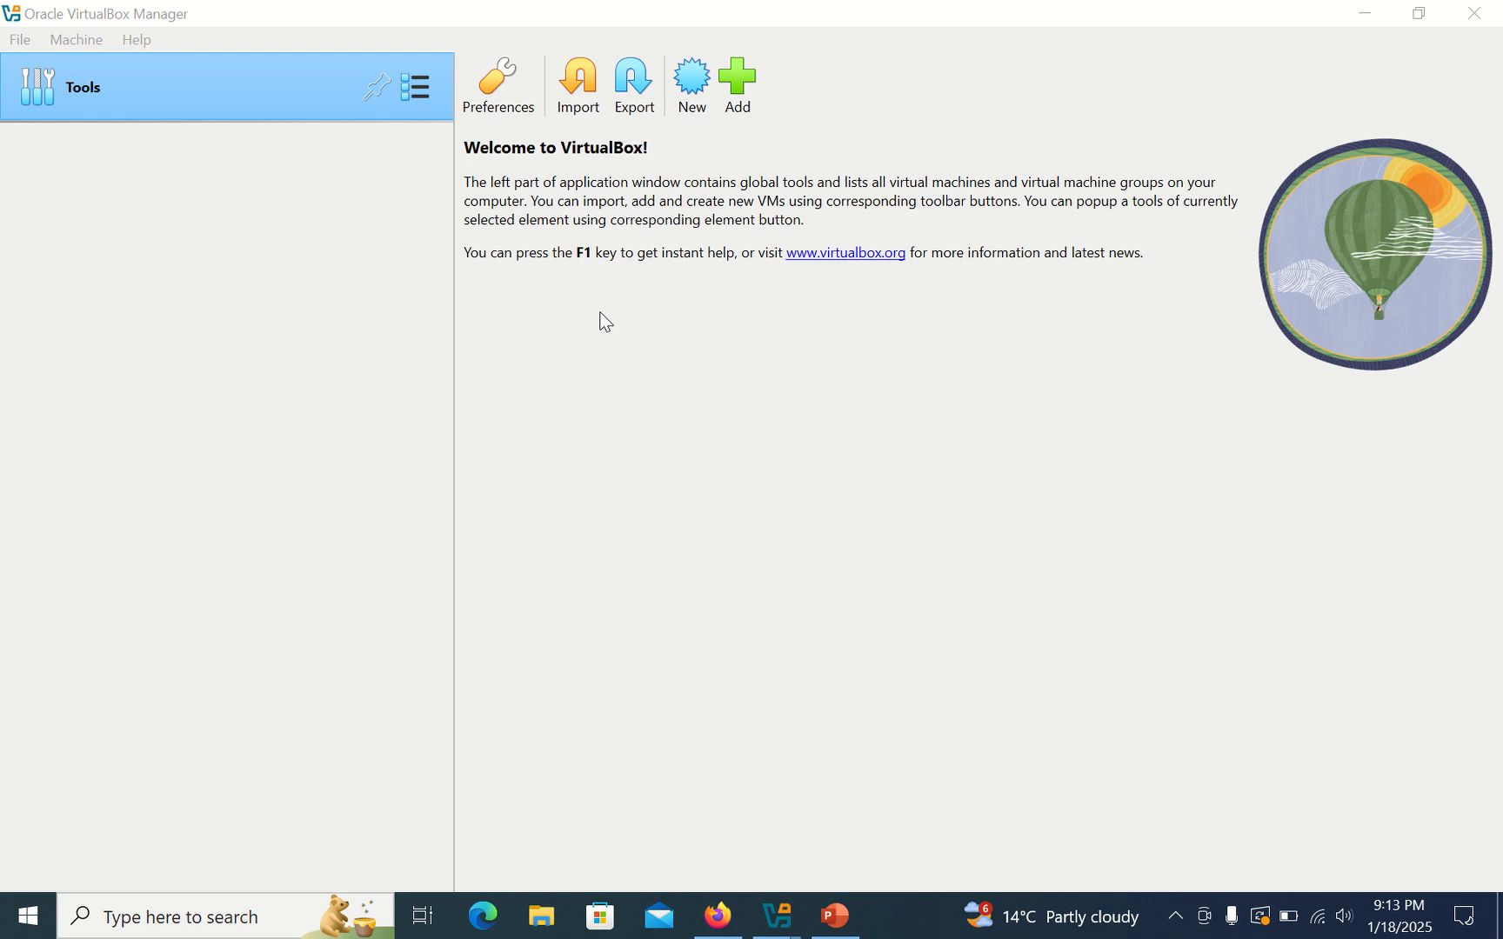
pyautogui.click(691, 83)
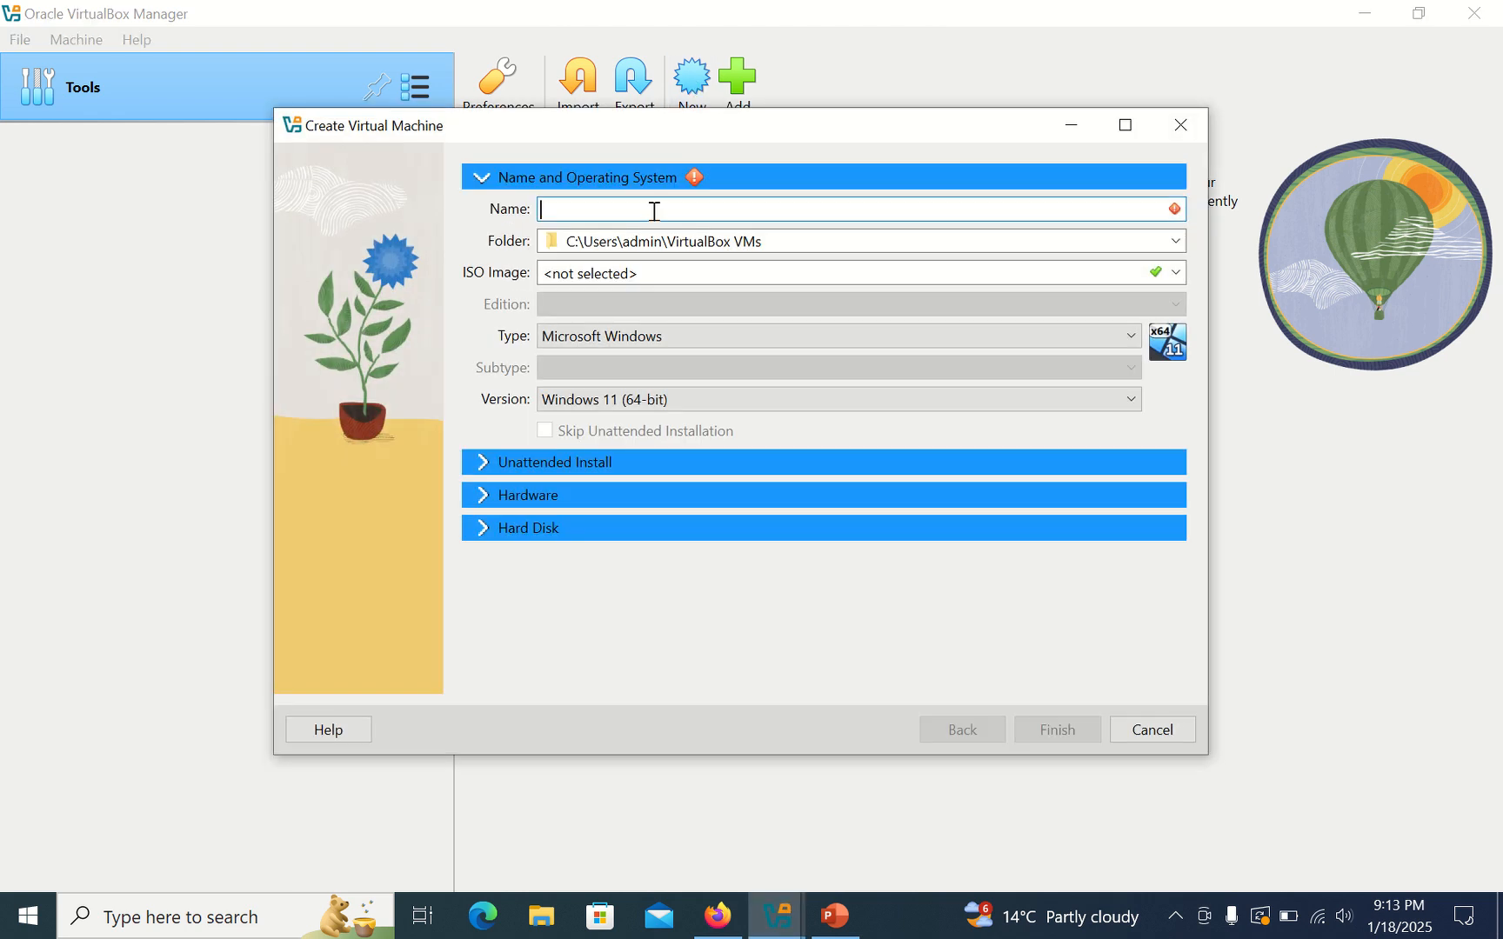
pyautogui.write('Winodws 10')
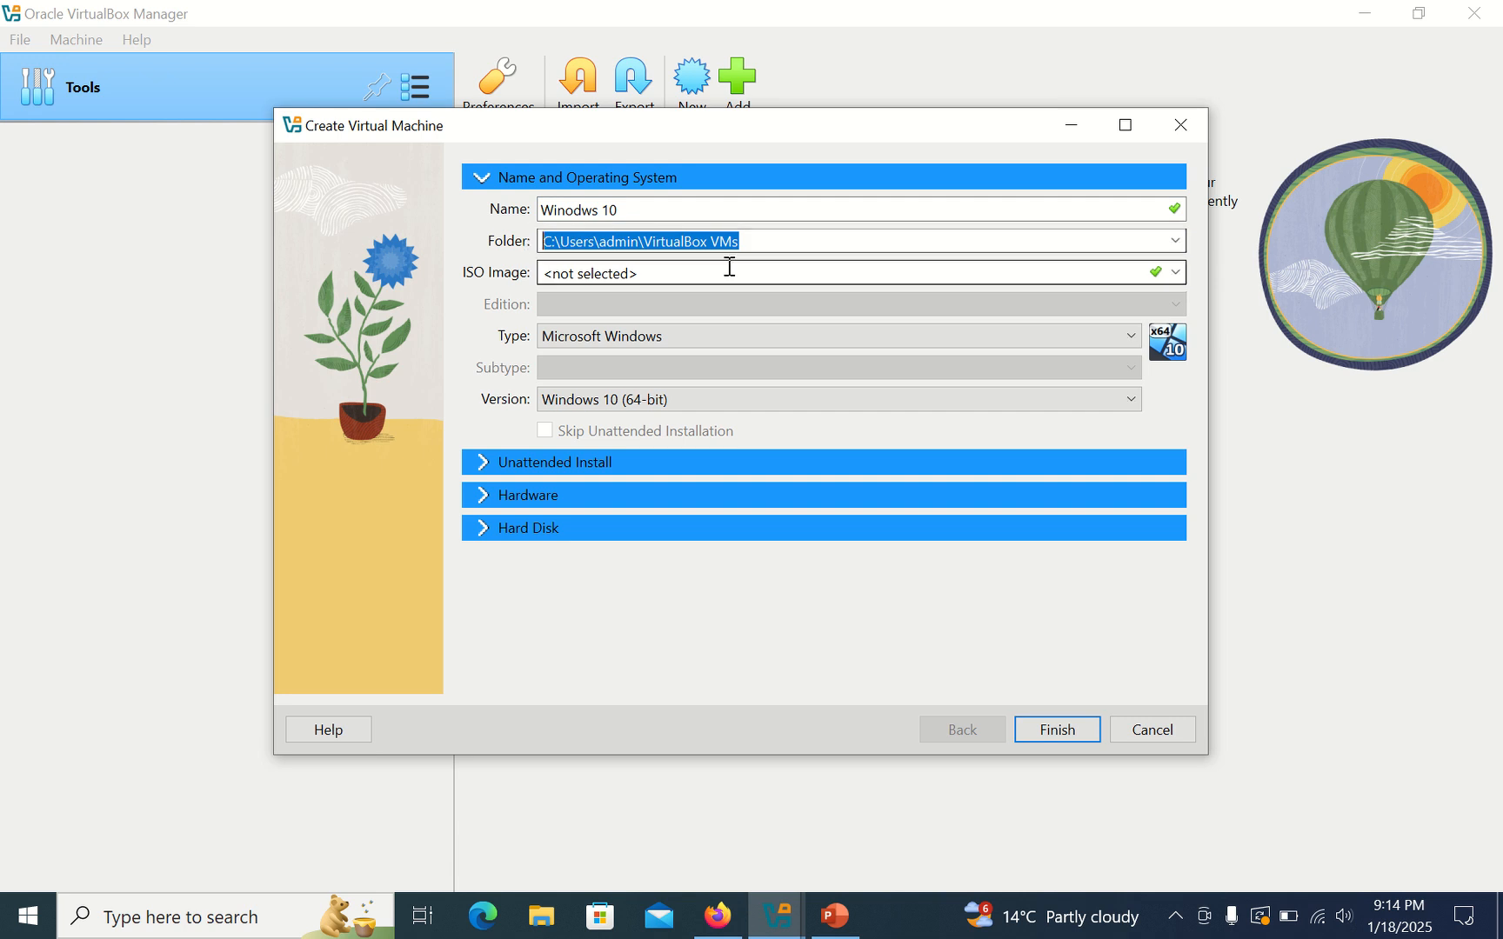
pyautogui.click(1172, 271)
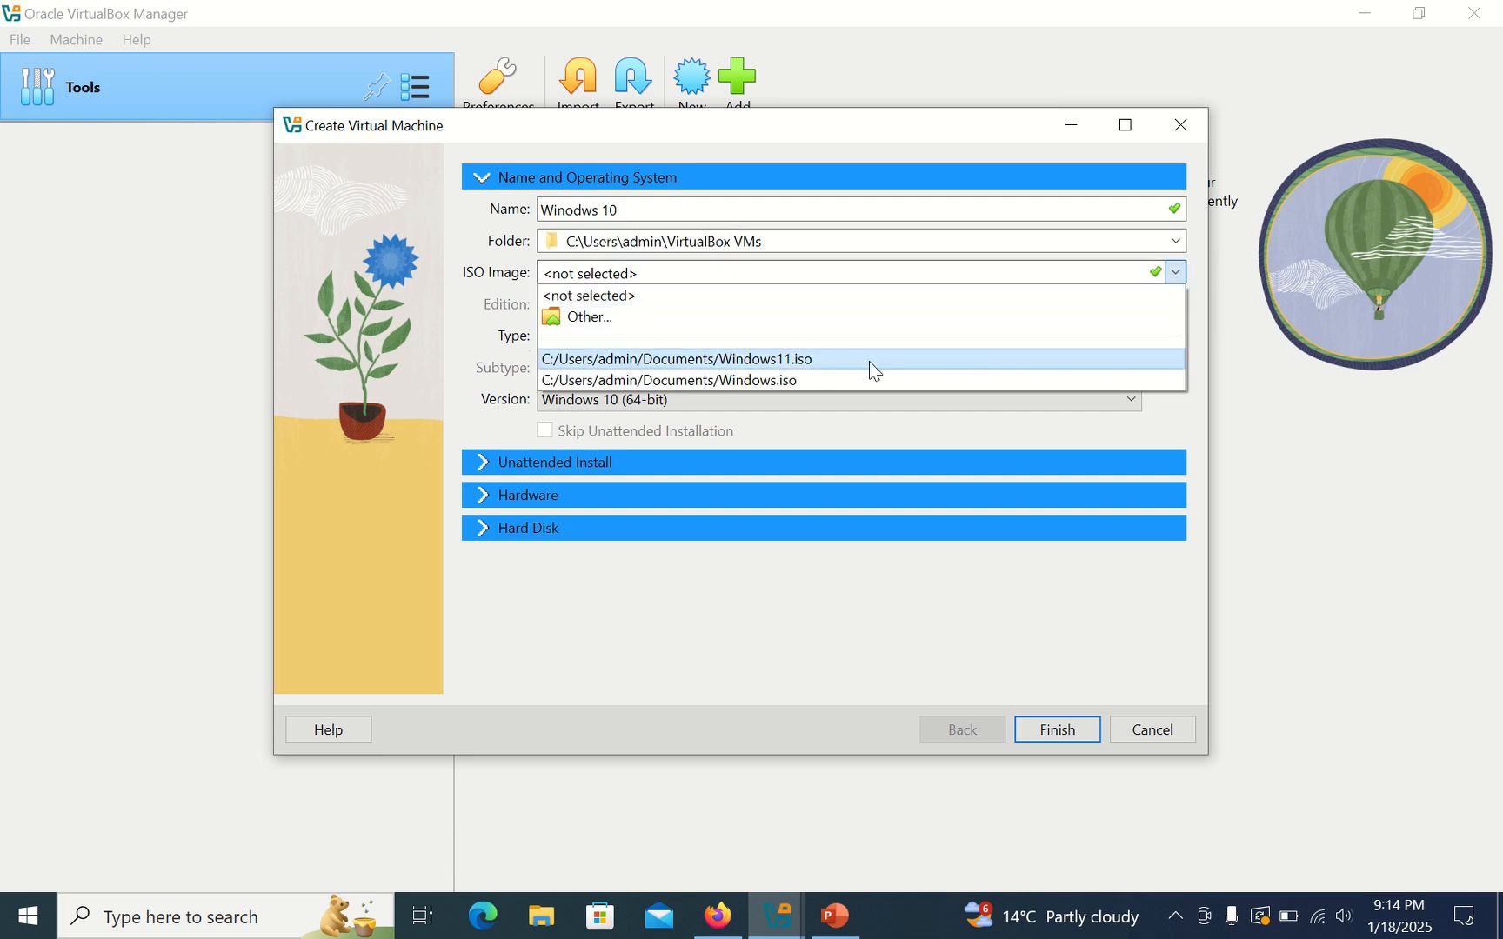
pyautogui.click(590, 317)
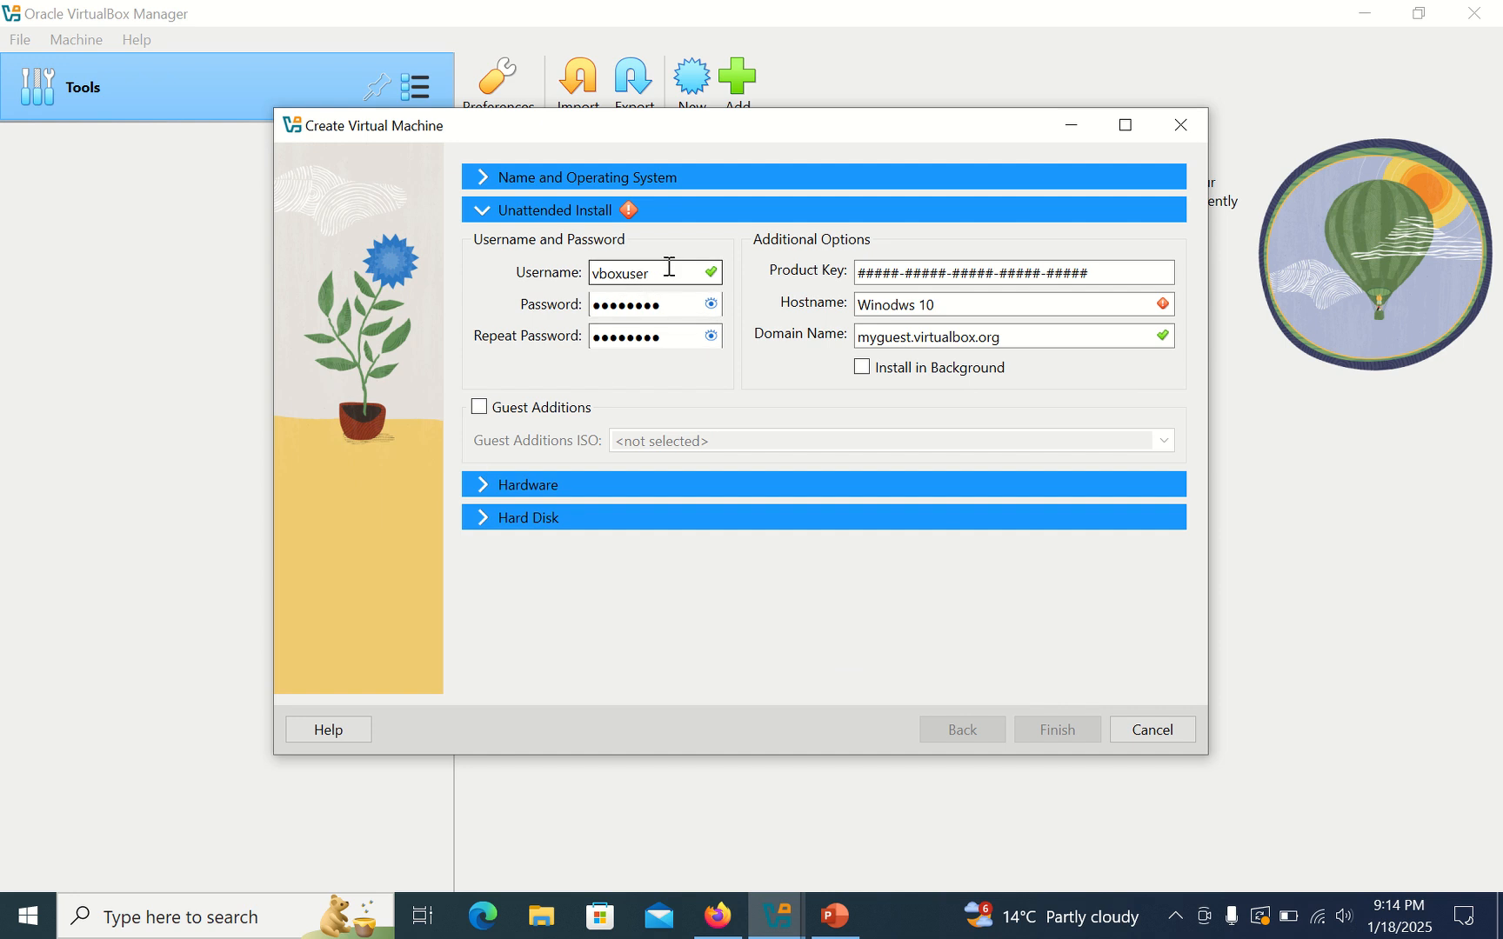
# Set the unattended-install username to admin and expand the Hardware section
pyautogui.write('admin')
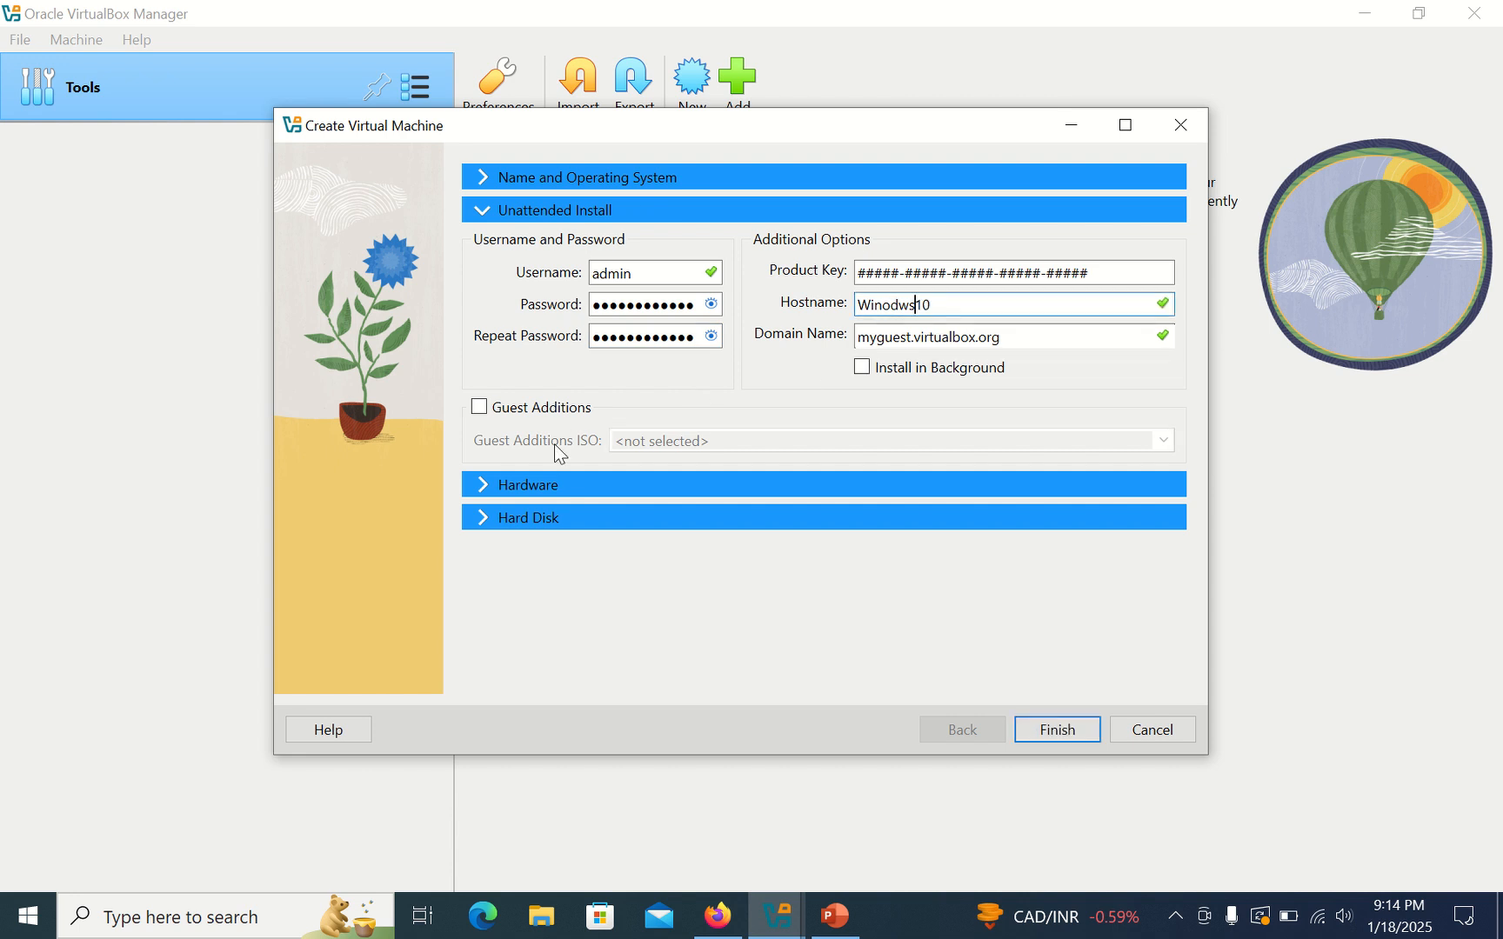
pyautogui.click(524, 211)
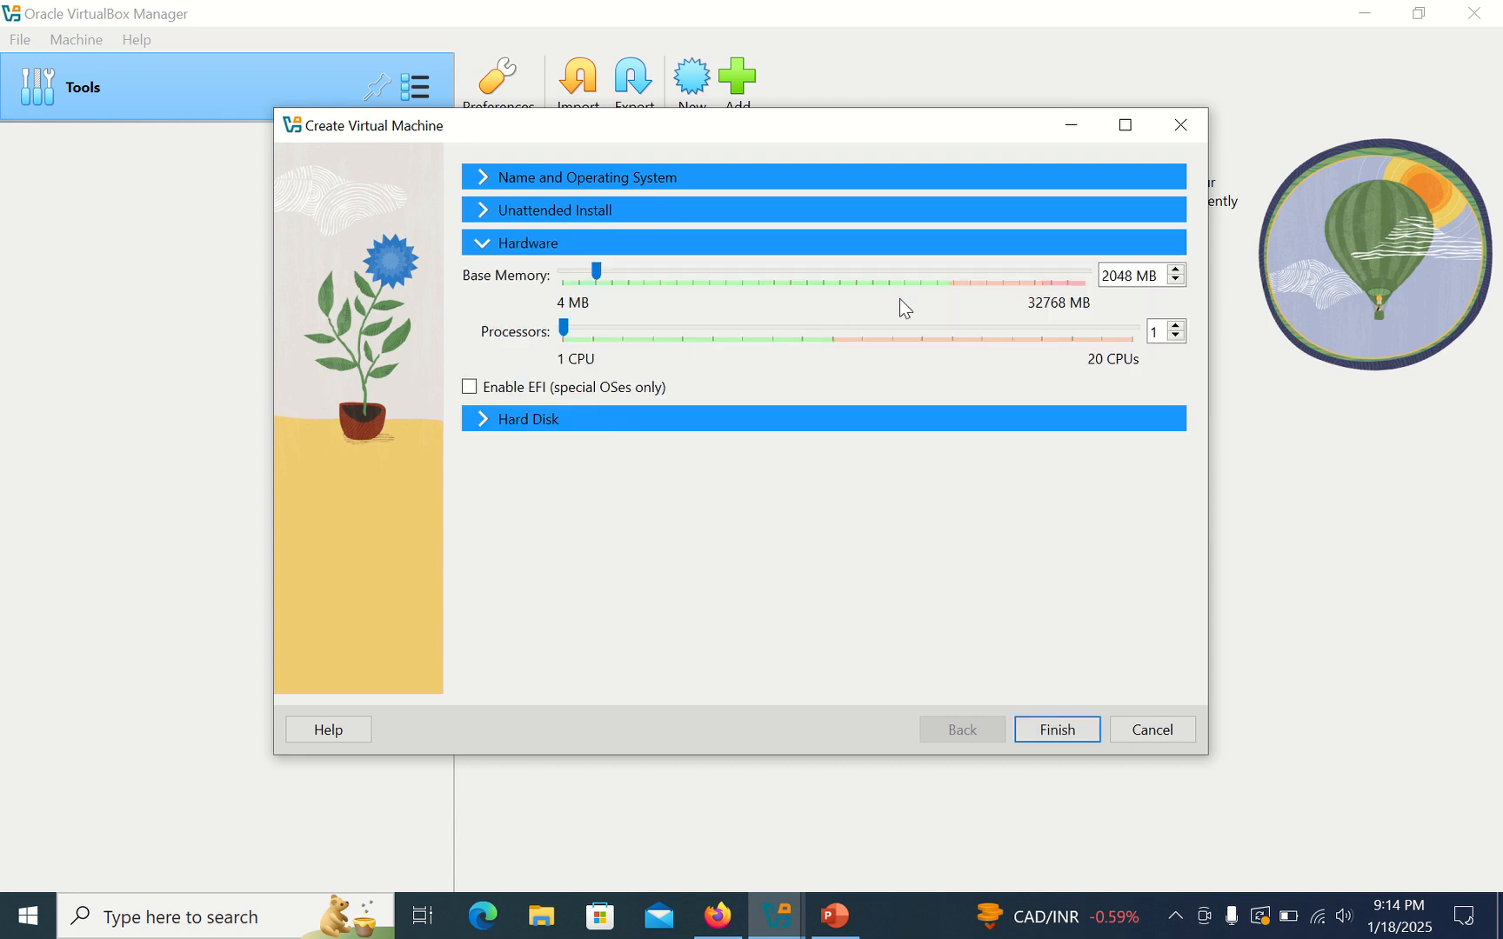
pyautogui.moveTo(852, 361)
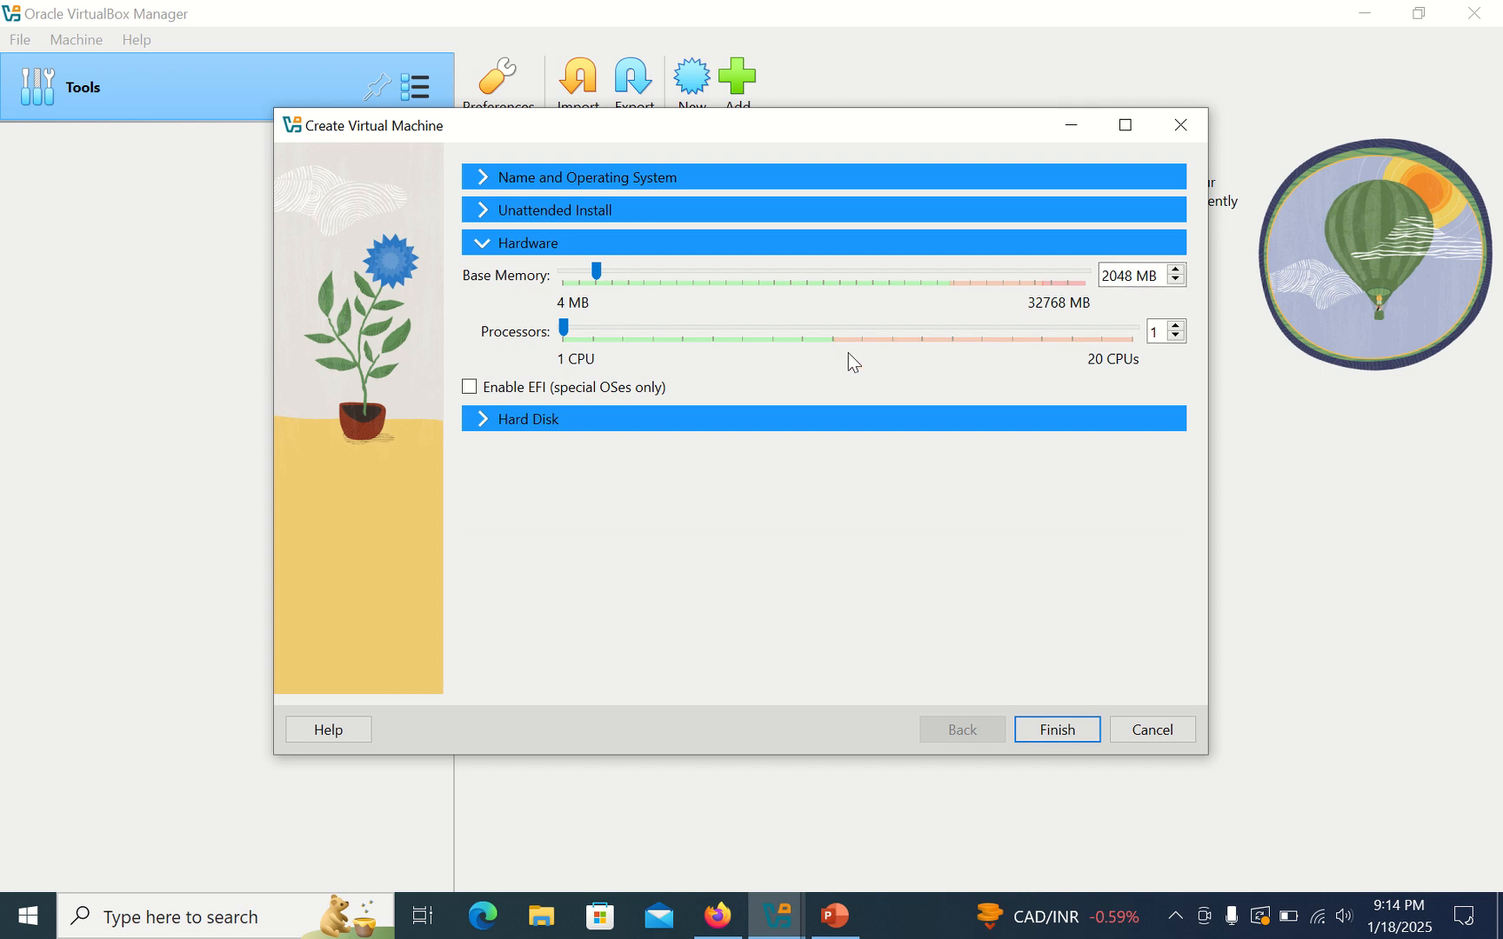
pyautogui.moveTo(714, 366)
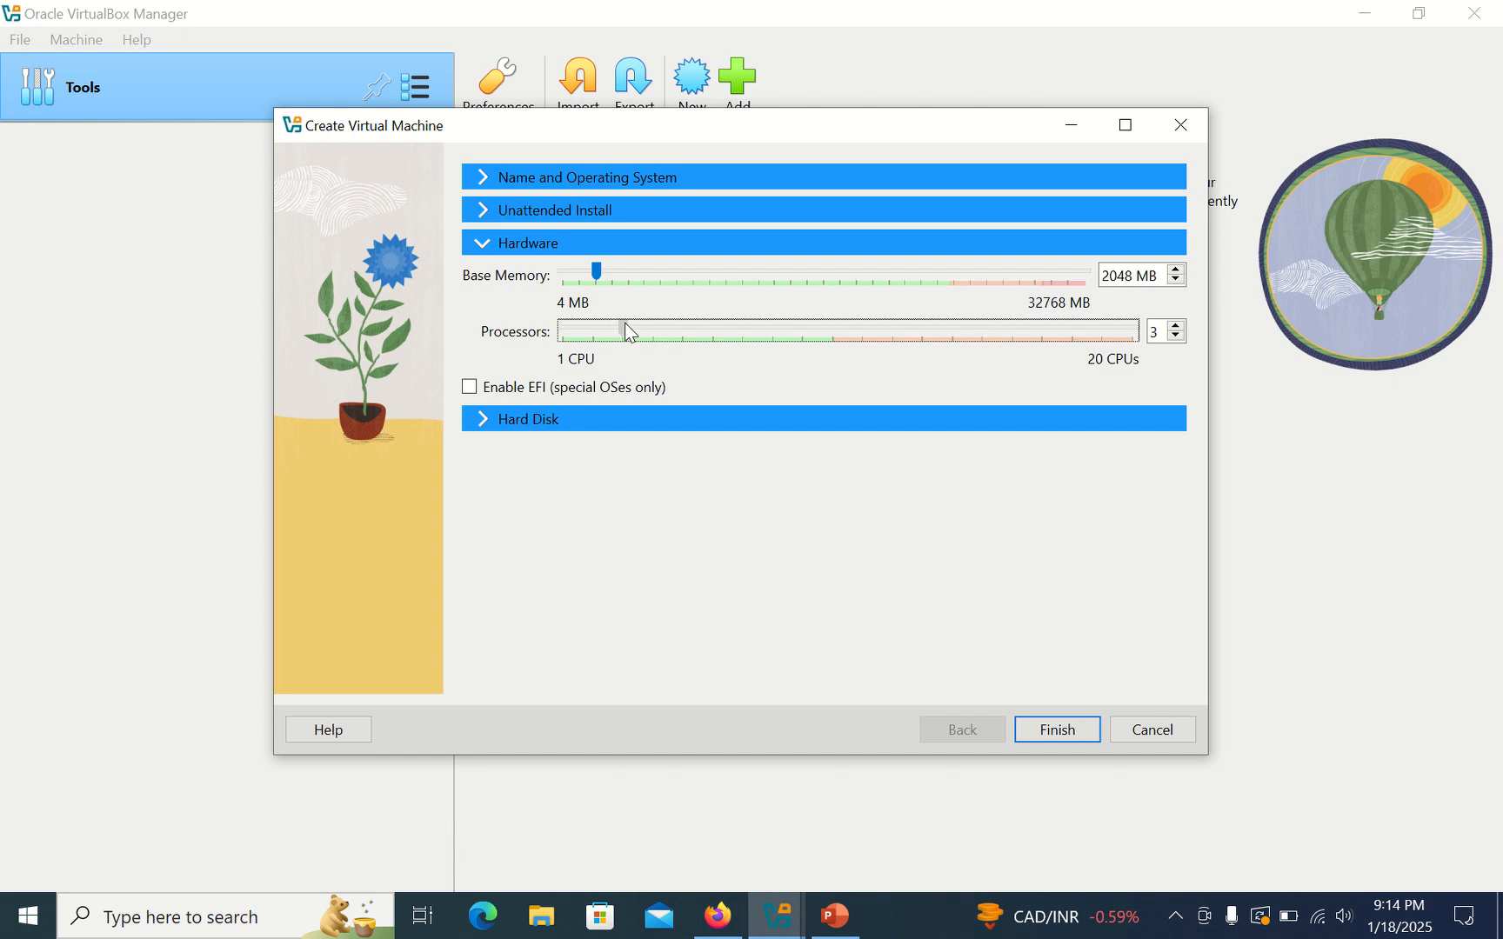
# Raise the VM to 4 processors with a 25 GB disk and finish creating it
pyautogui.moveTo(609, 331); pyautogui.dragTo(654, 330)
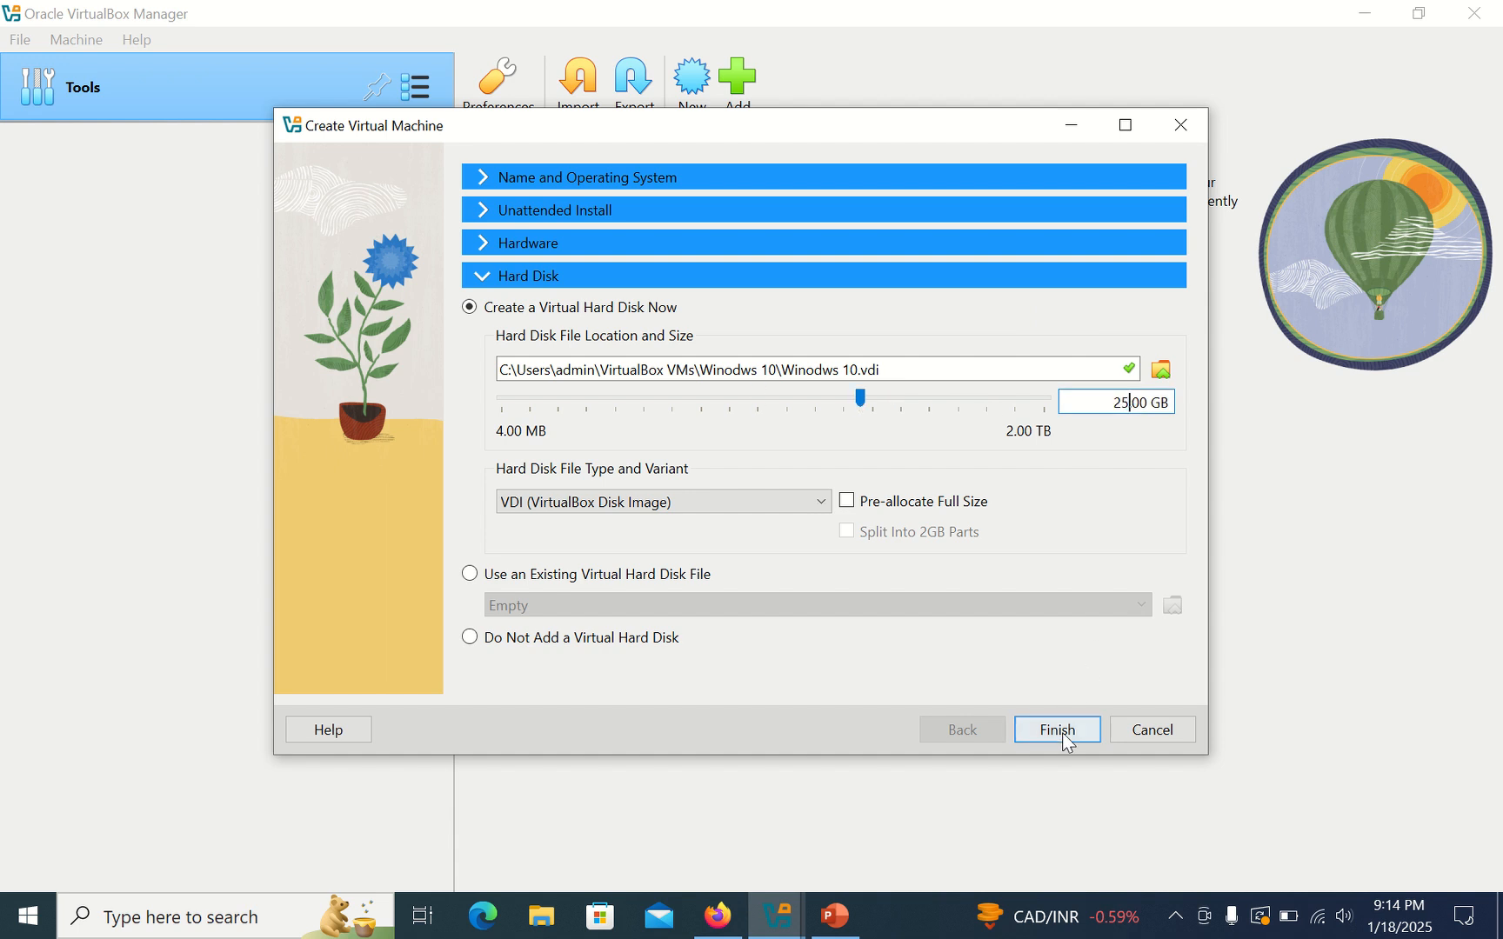
pyautogui.click(1056, 728)
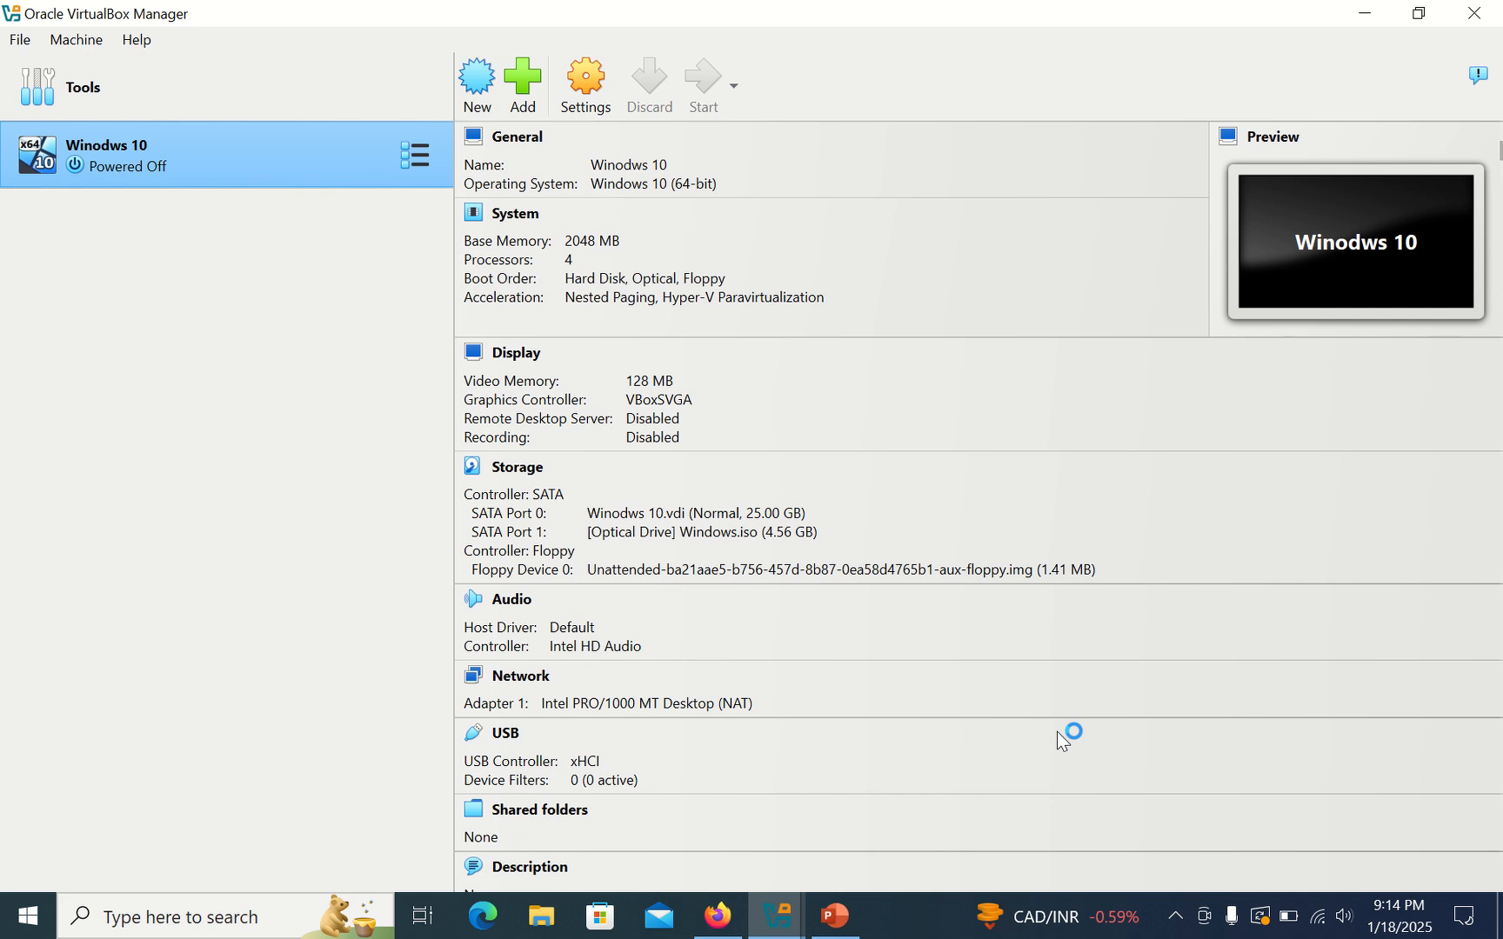
# Start the Windows 10 VM and maximize its window as Setup begins
pyautogui.click(703, 83)
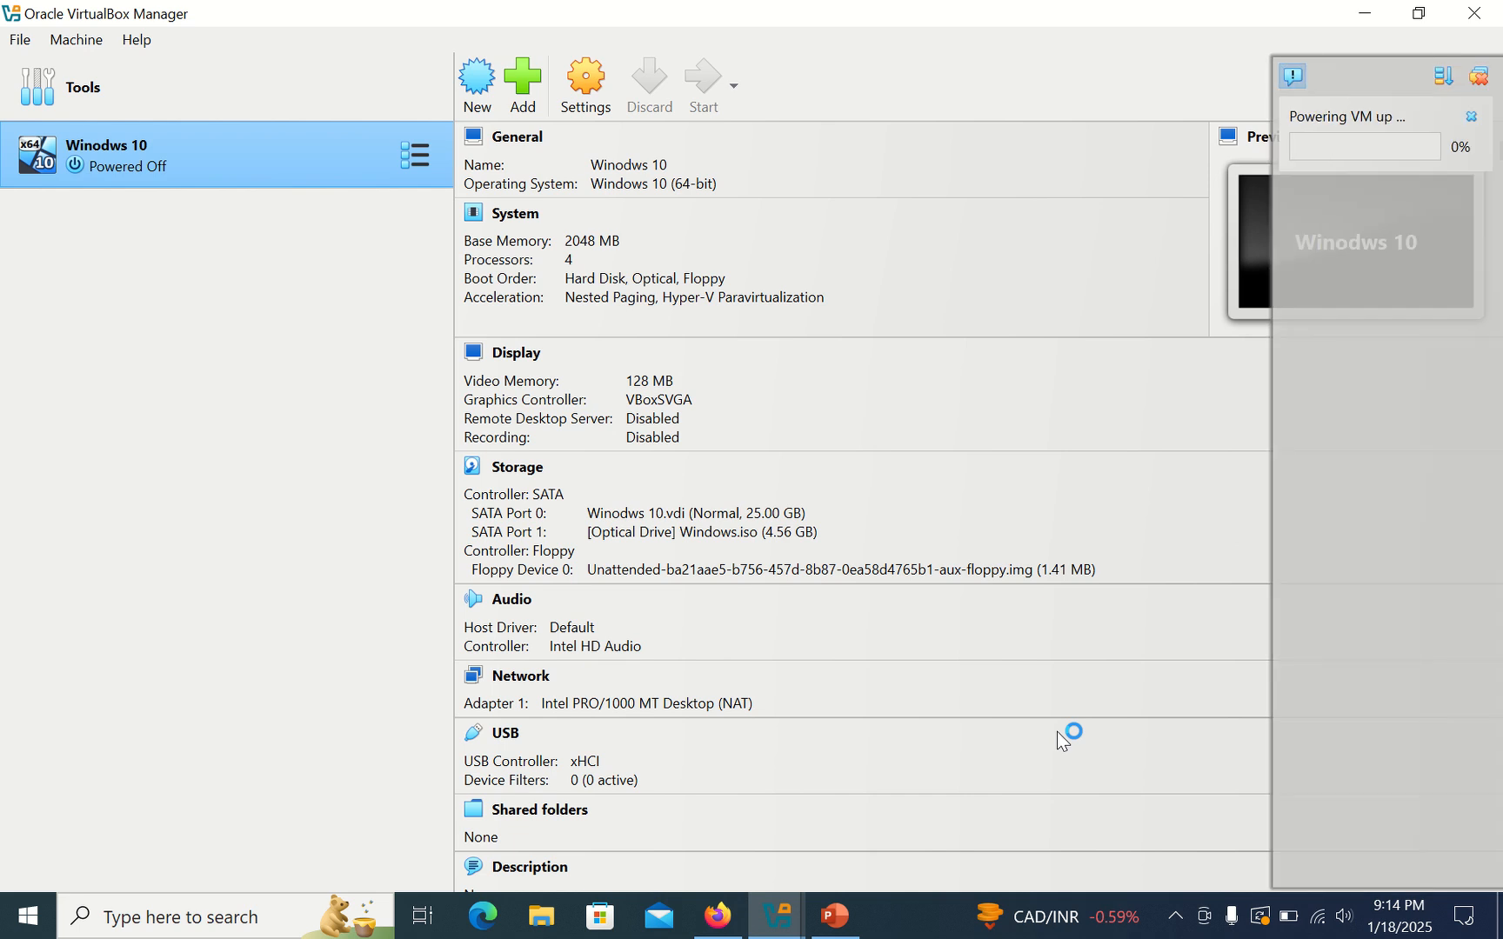
pyautogui.moveTo(1063, 739)
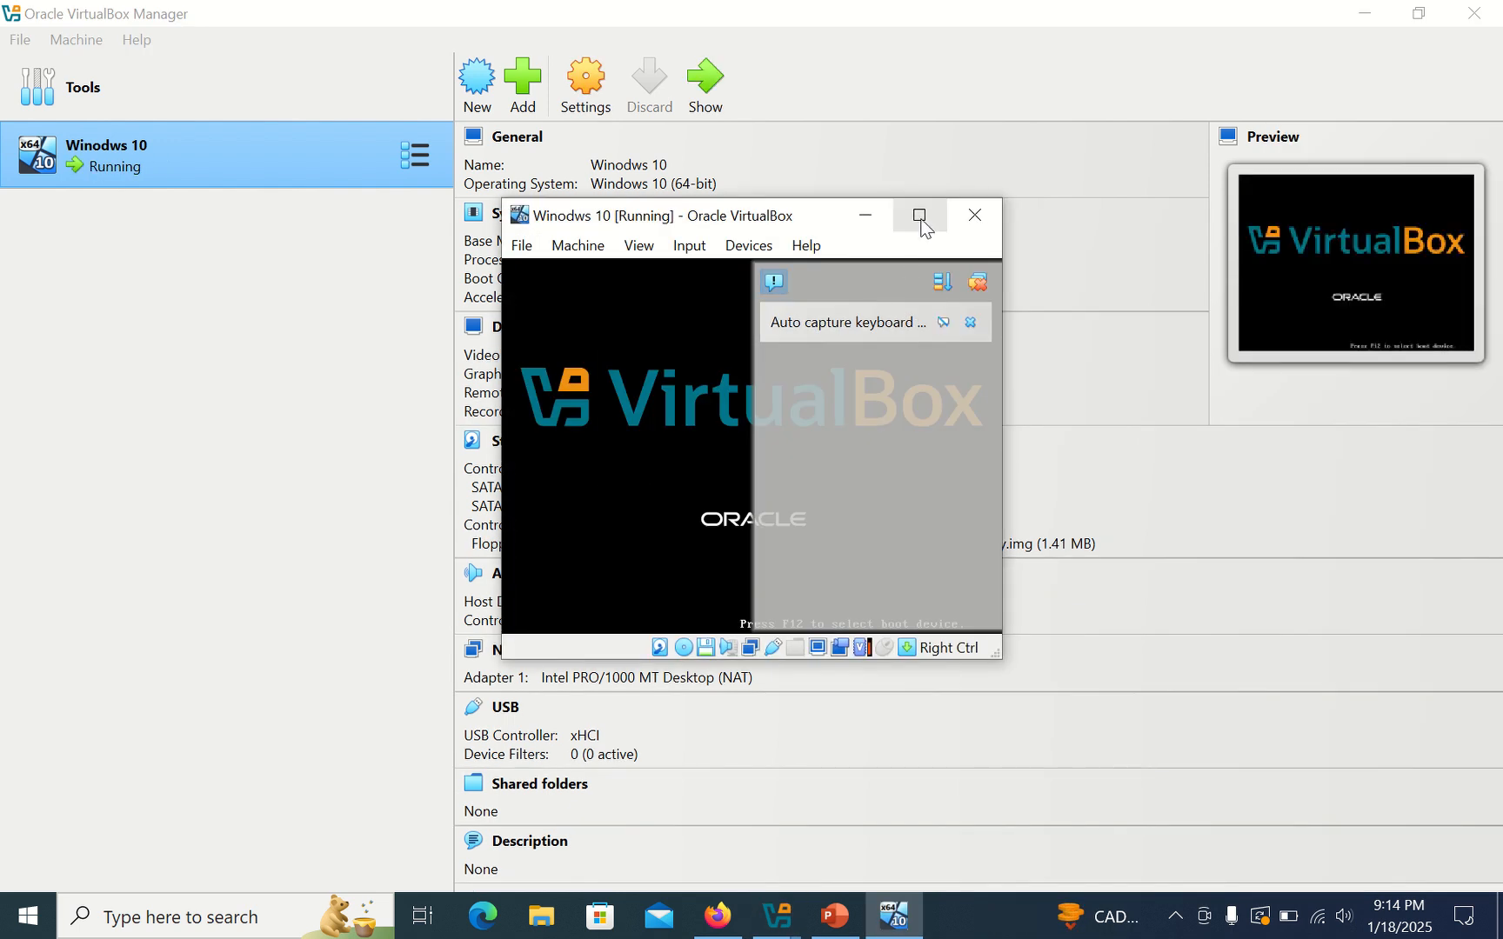
pyautogui.click(919, 214)
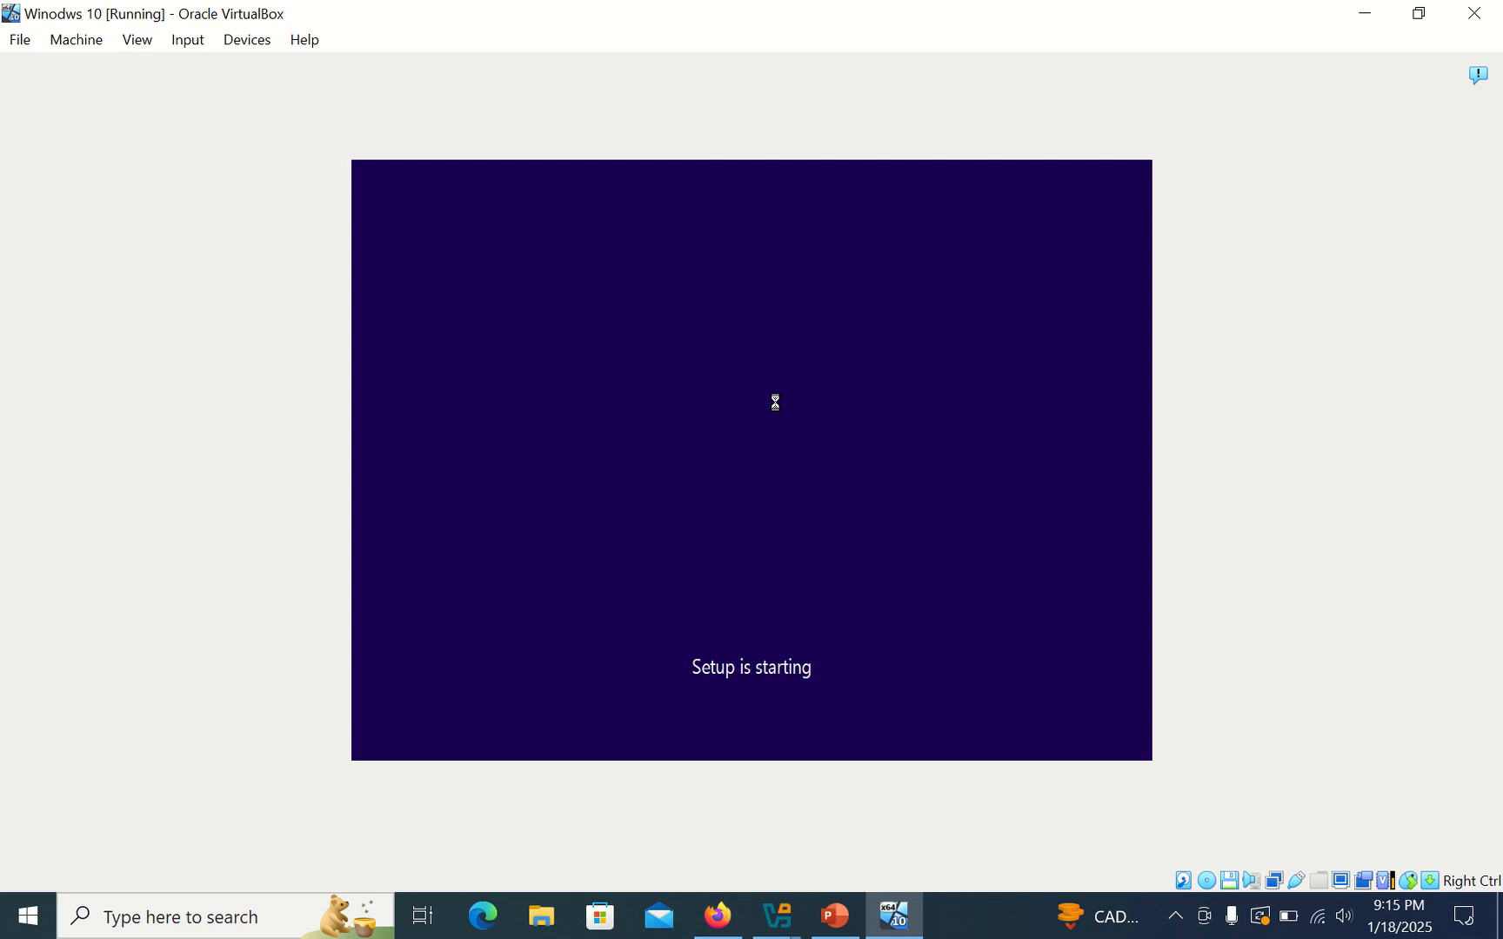
pyautogui.moveTo(738, 461)
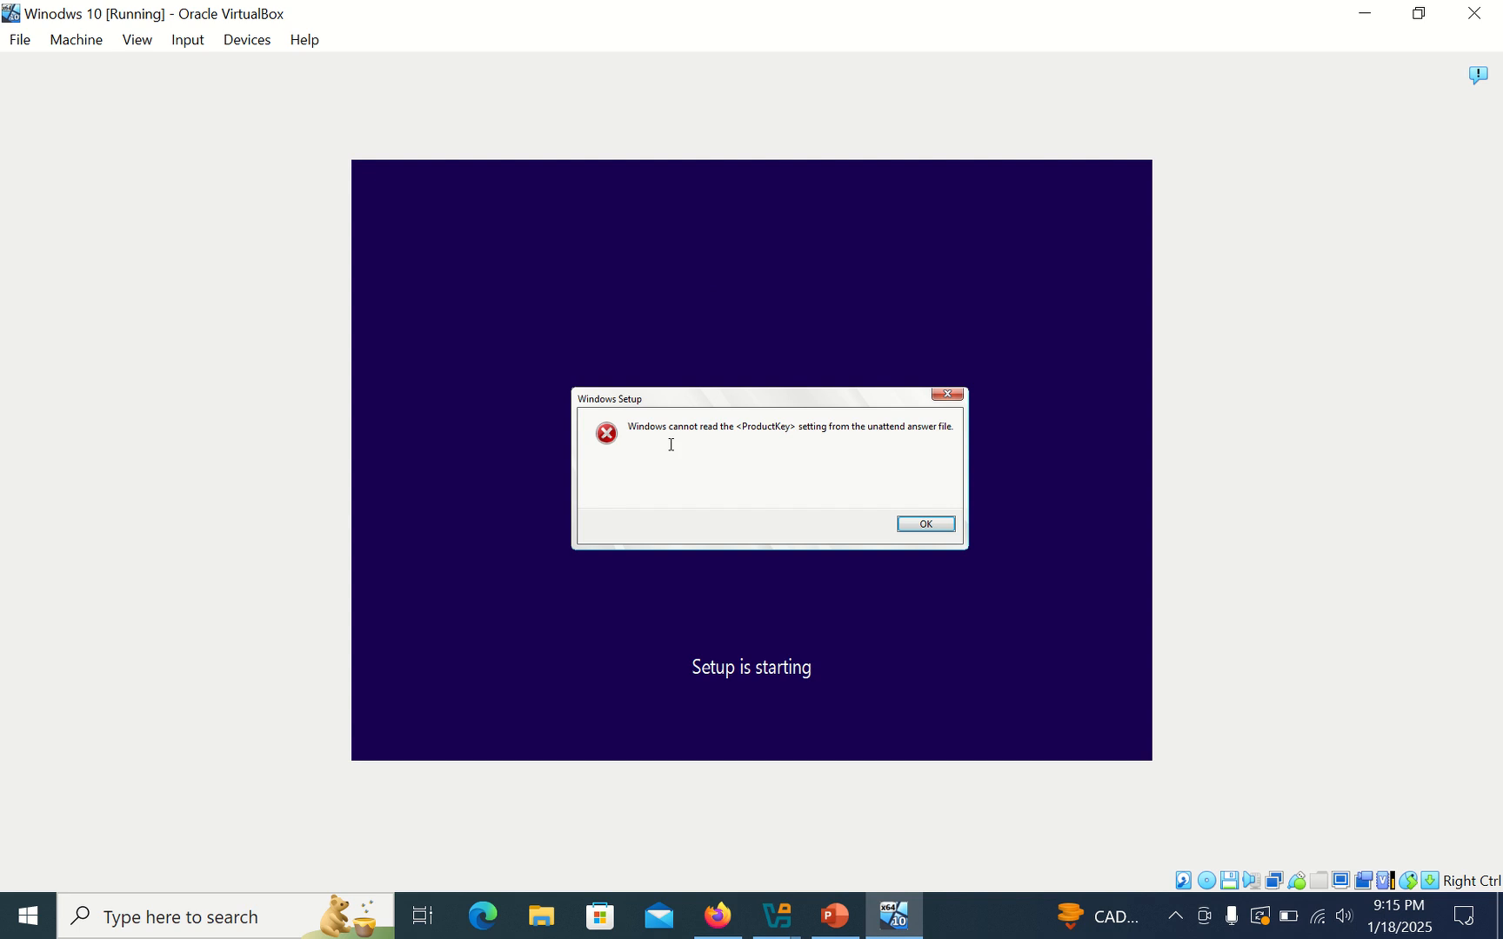
pyautogui.moveTo(854, 433)
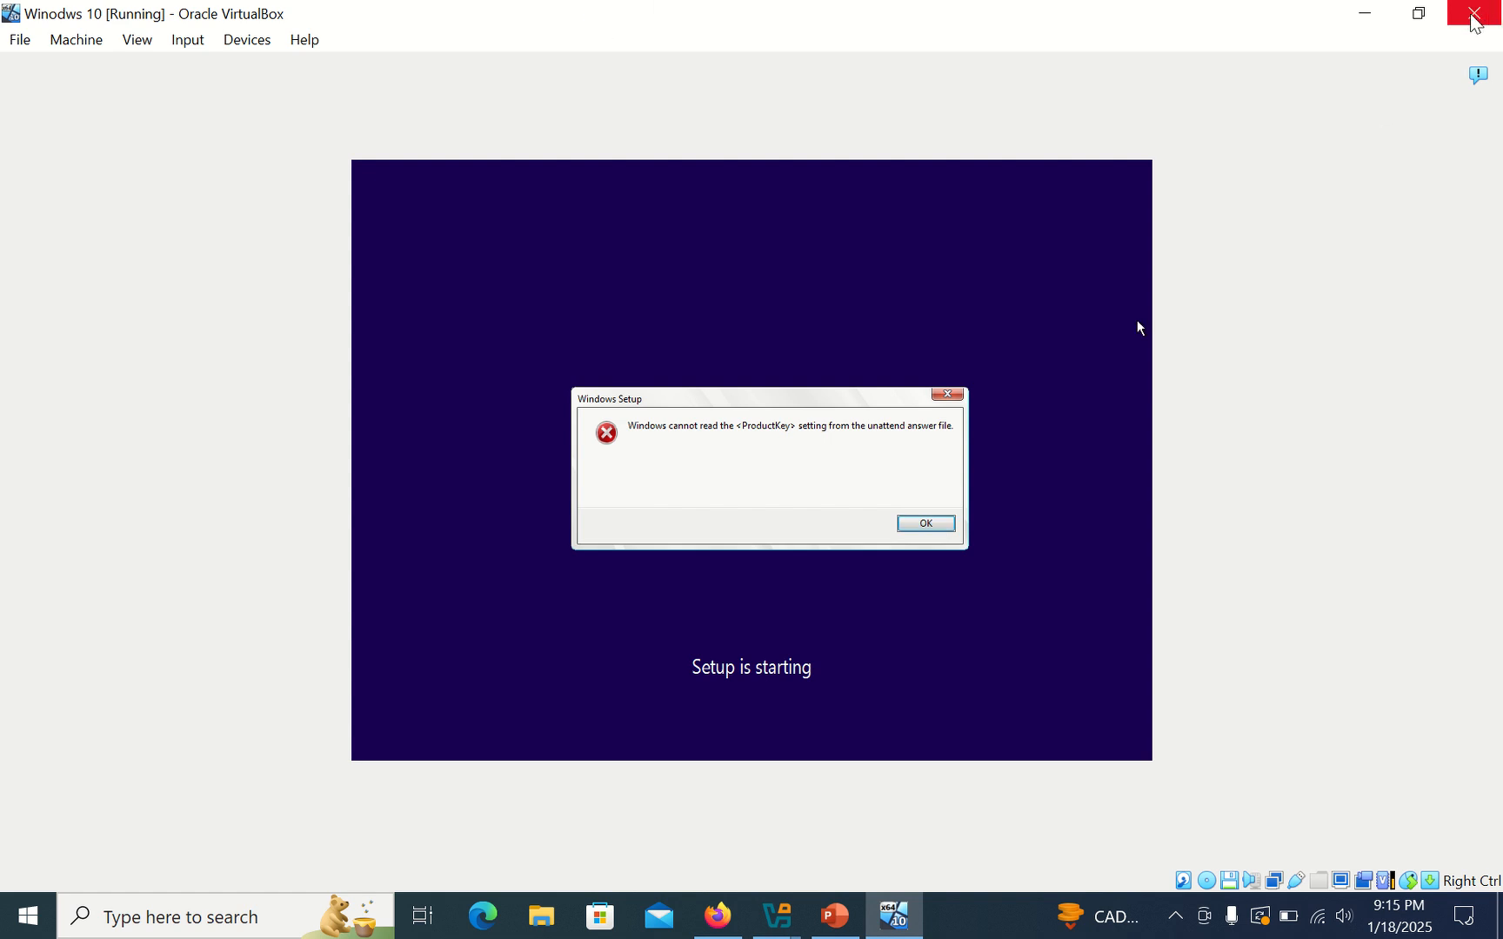
pyautogui.click(1473, 14)
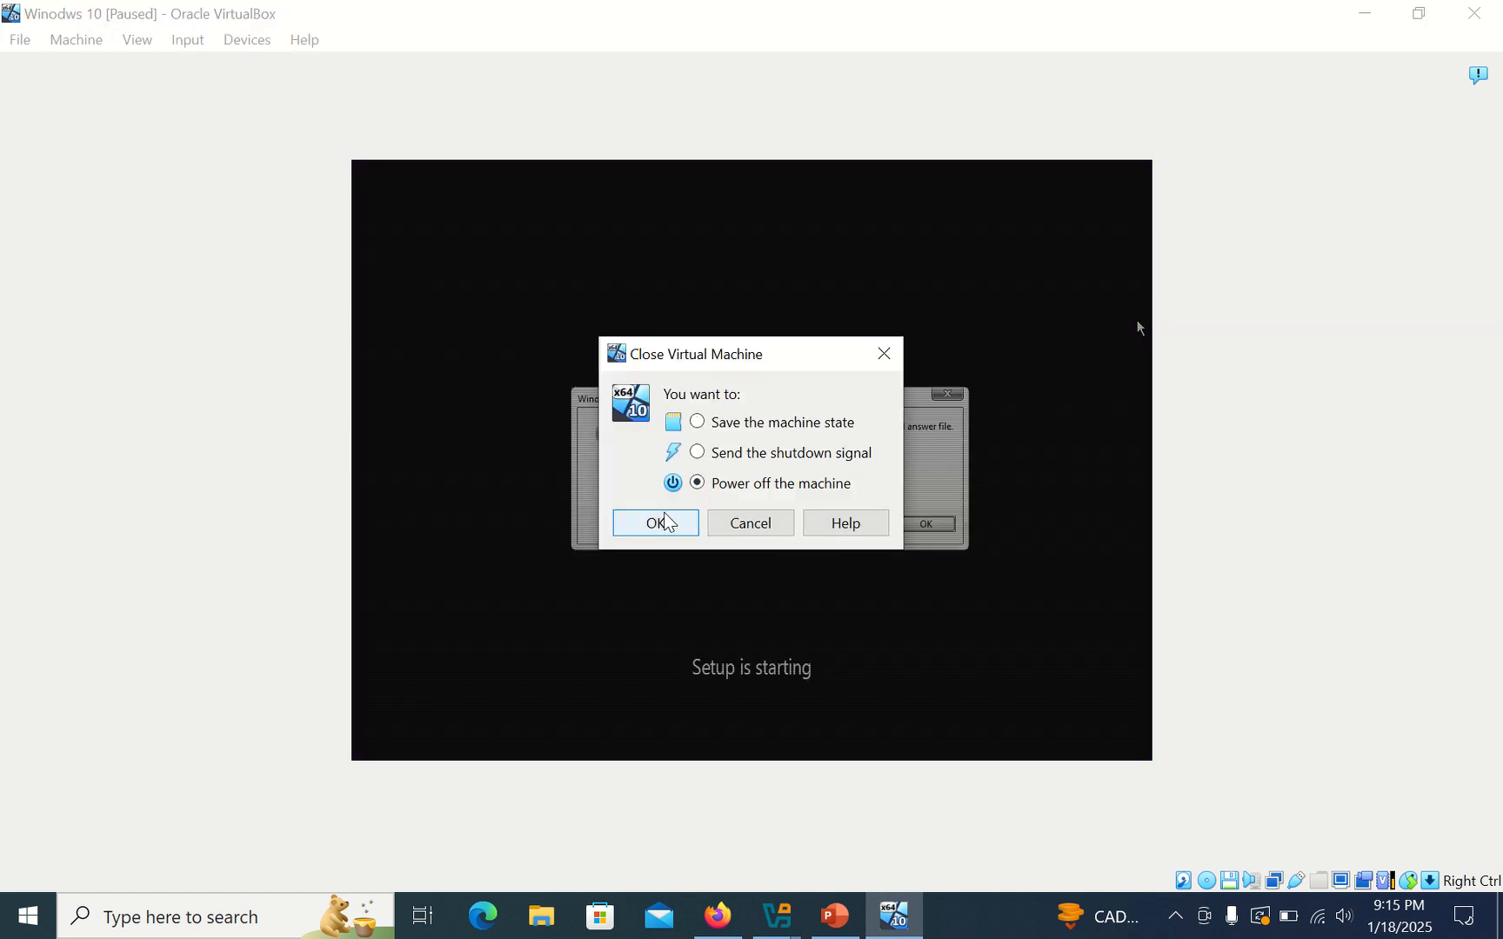
pyautogui.click(654, 522)
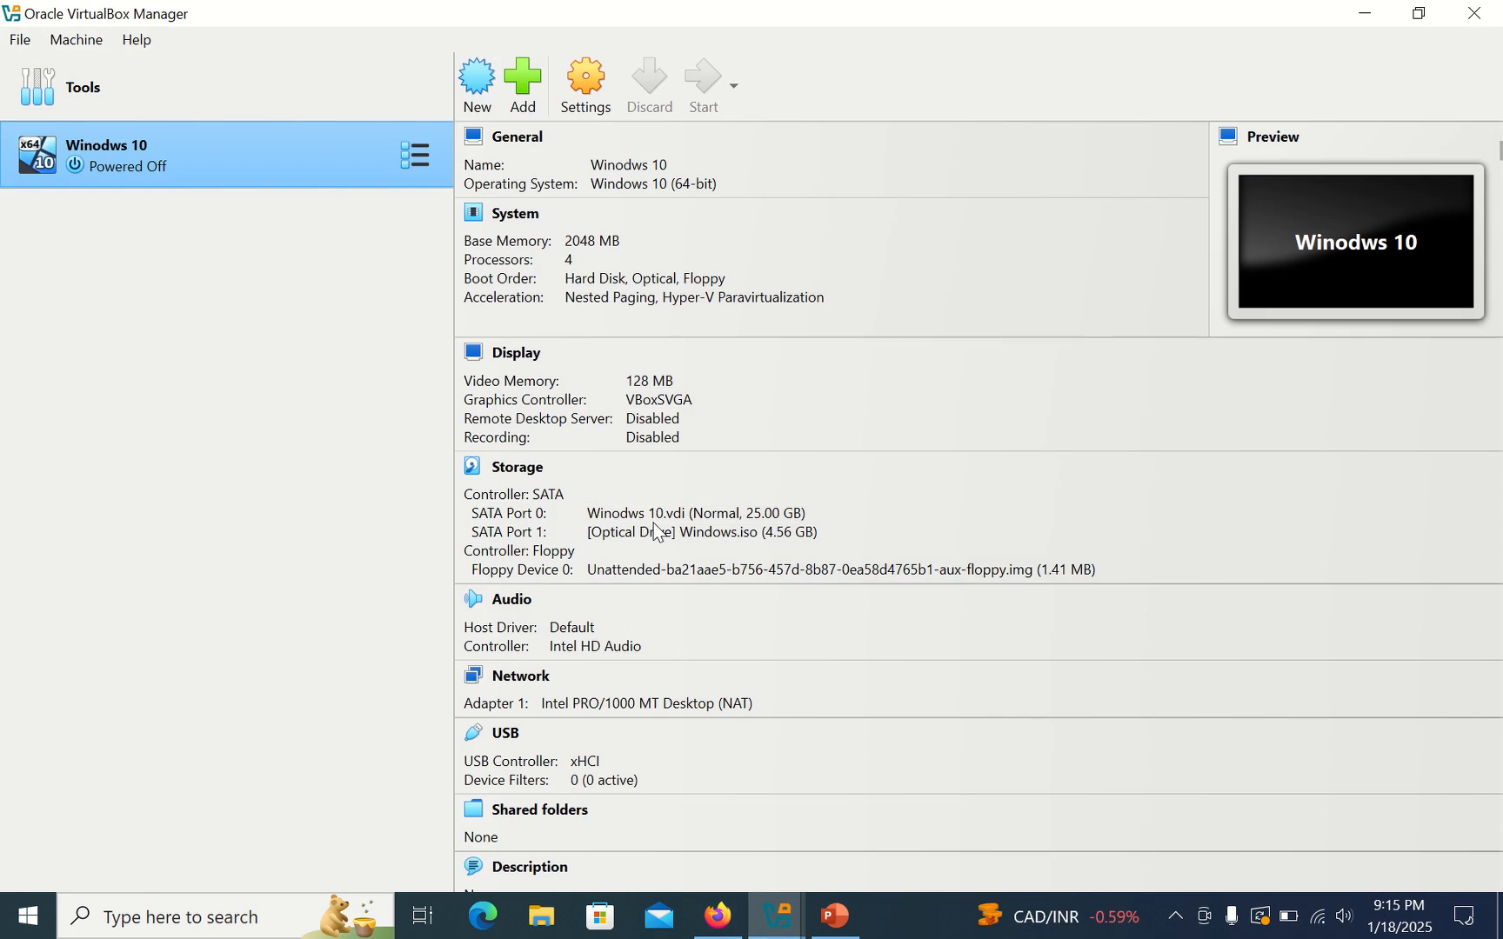
pyautogui.moveTo(343, 183)
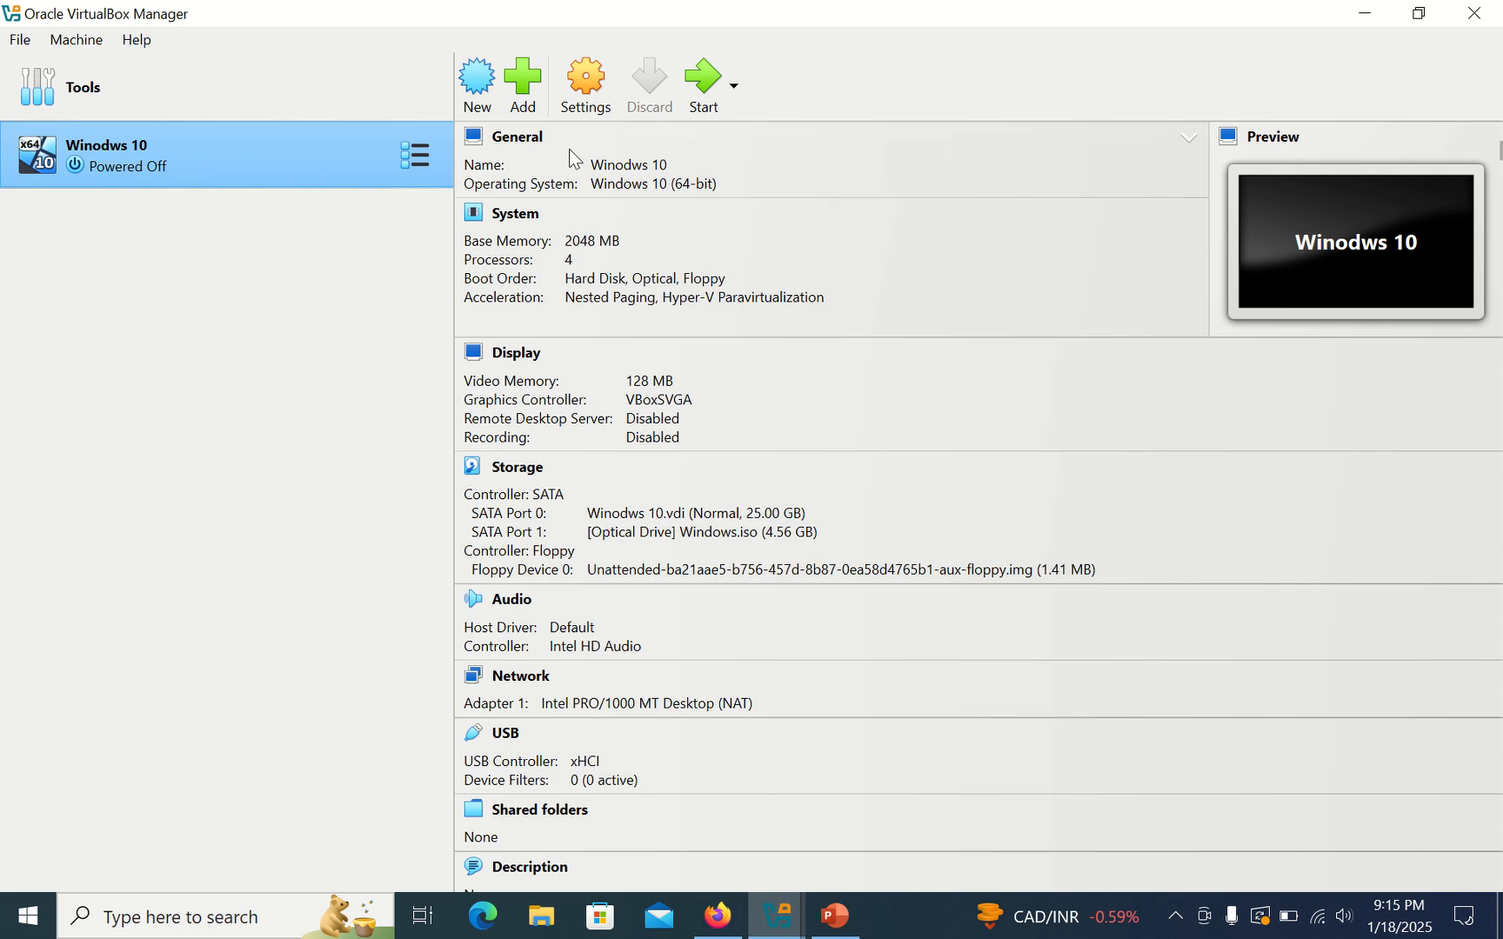
# Remove Floppy from the VM's boot order in System settings, leaving Hard Disk and Optical
pyautogui.click(584, 84)
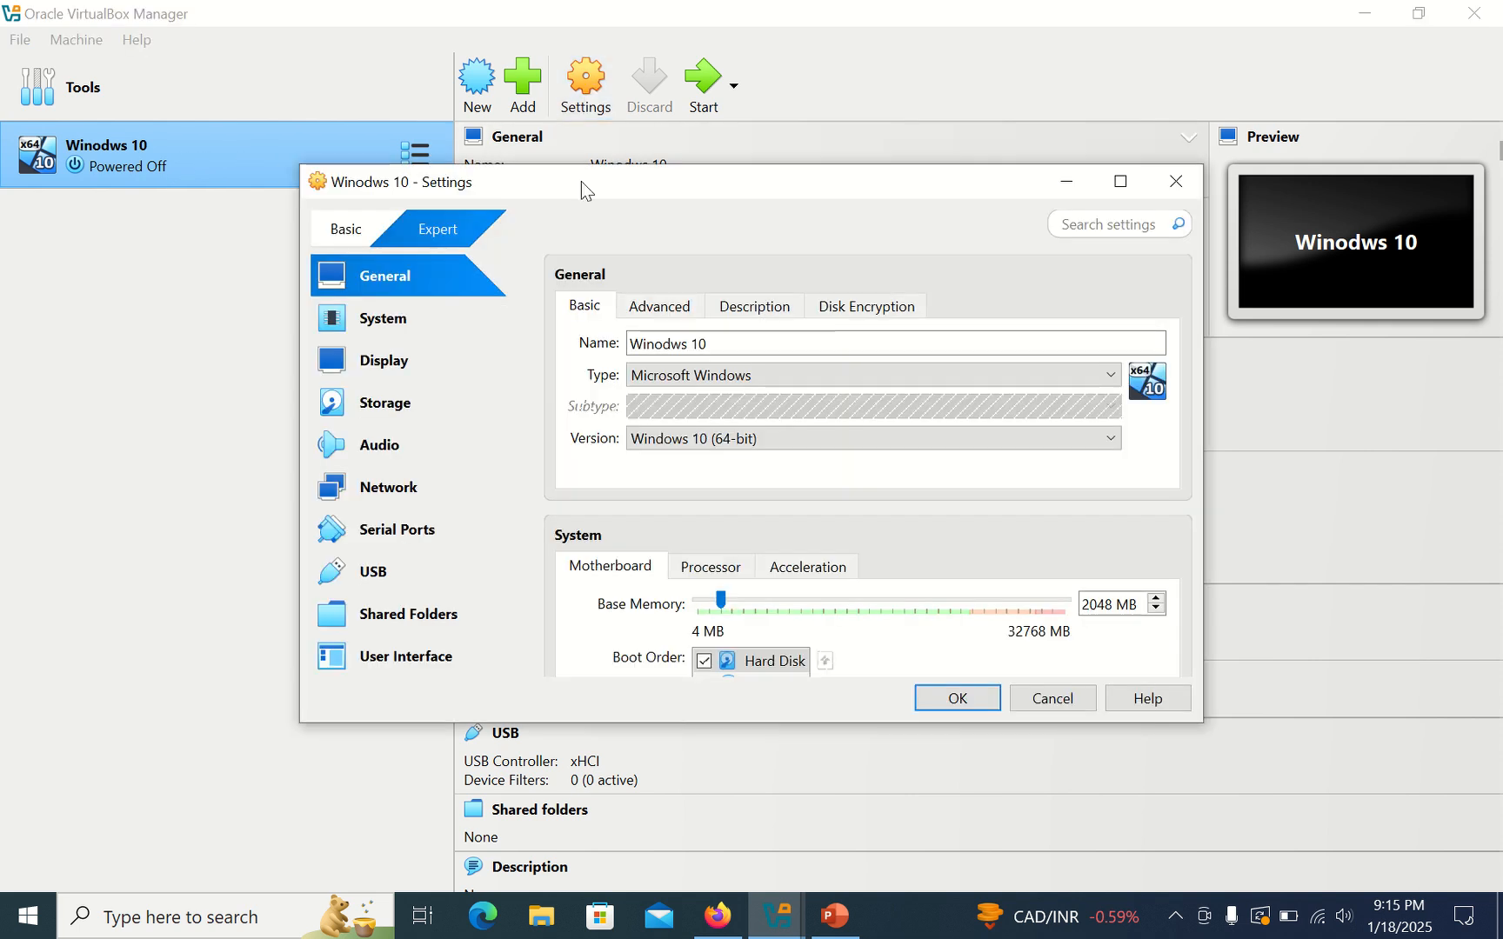
pyautogui.click(388, 319)
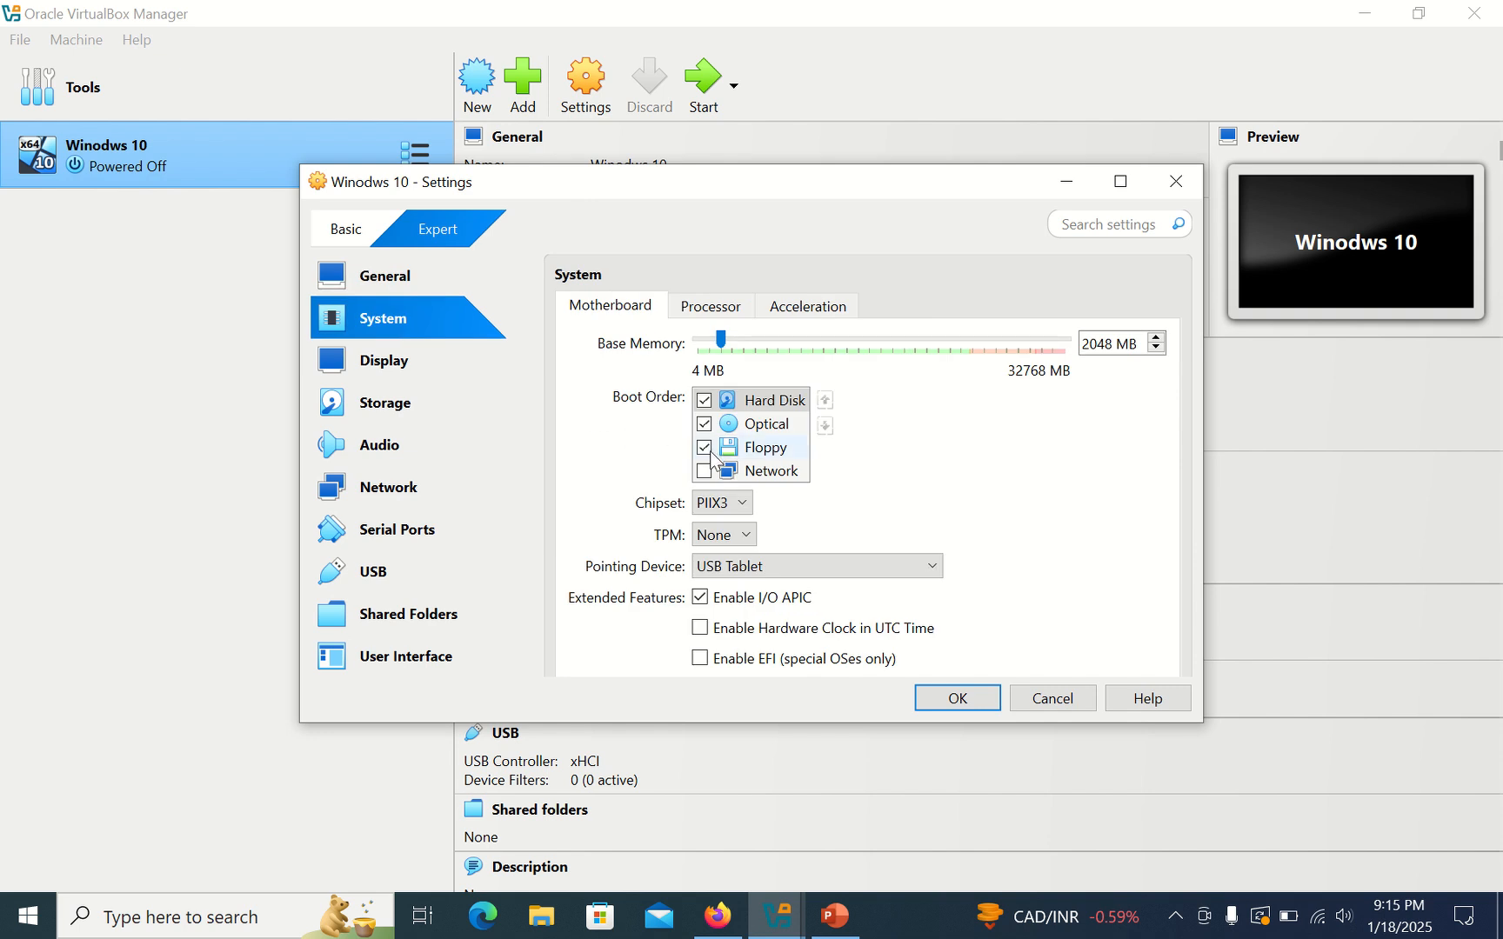
pyautogui.click(704, 447)
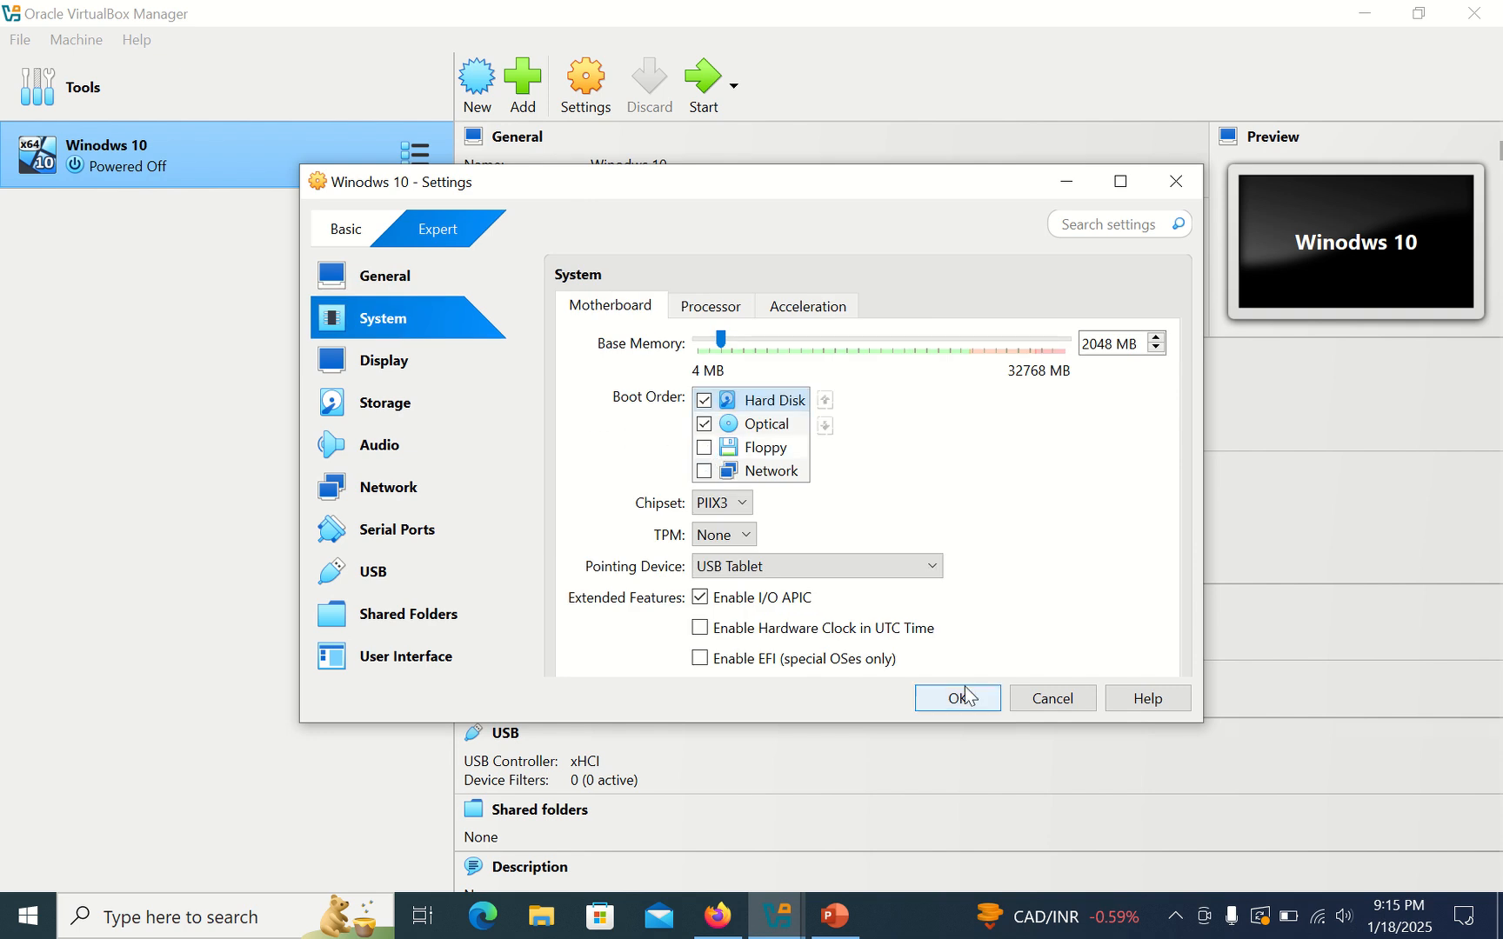
pyautogui.click(955, 698)
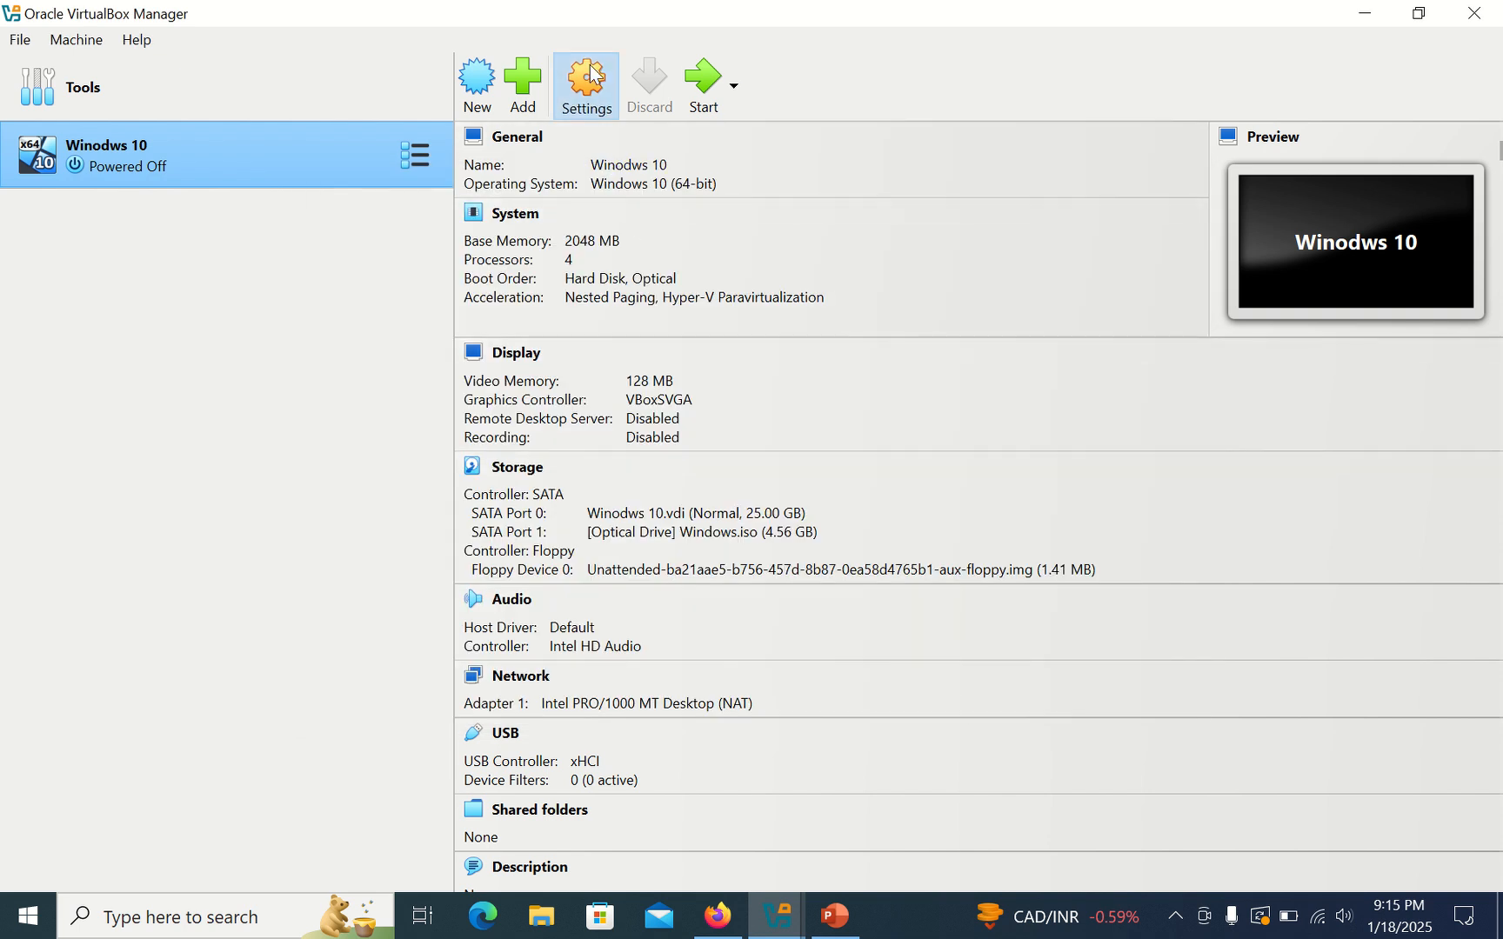
# Reopen the VM settings on General > Advanced to view the Snapshot Folder path
pyautogui.click(584, 83)
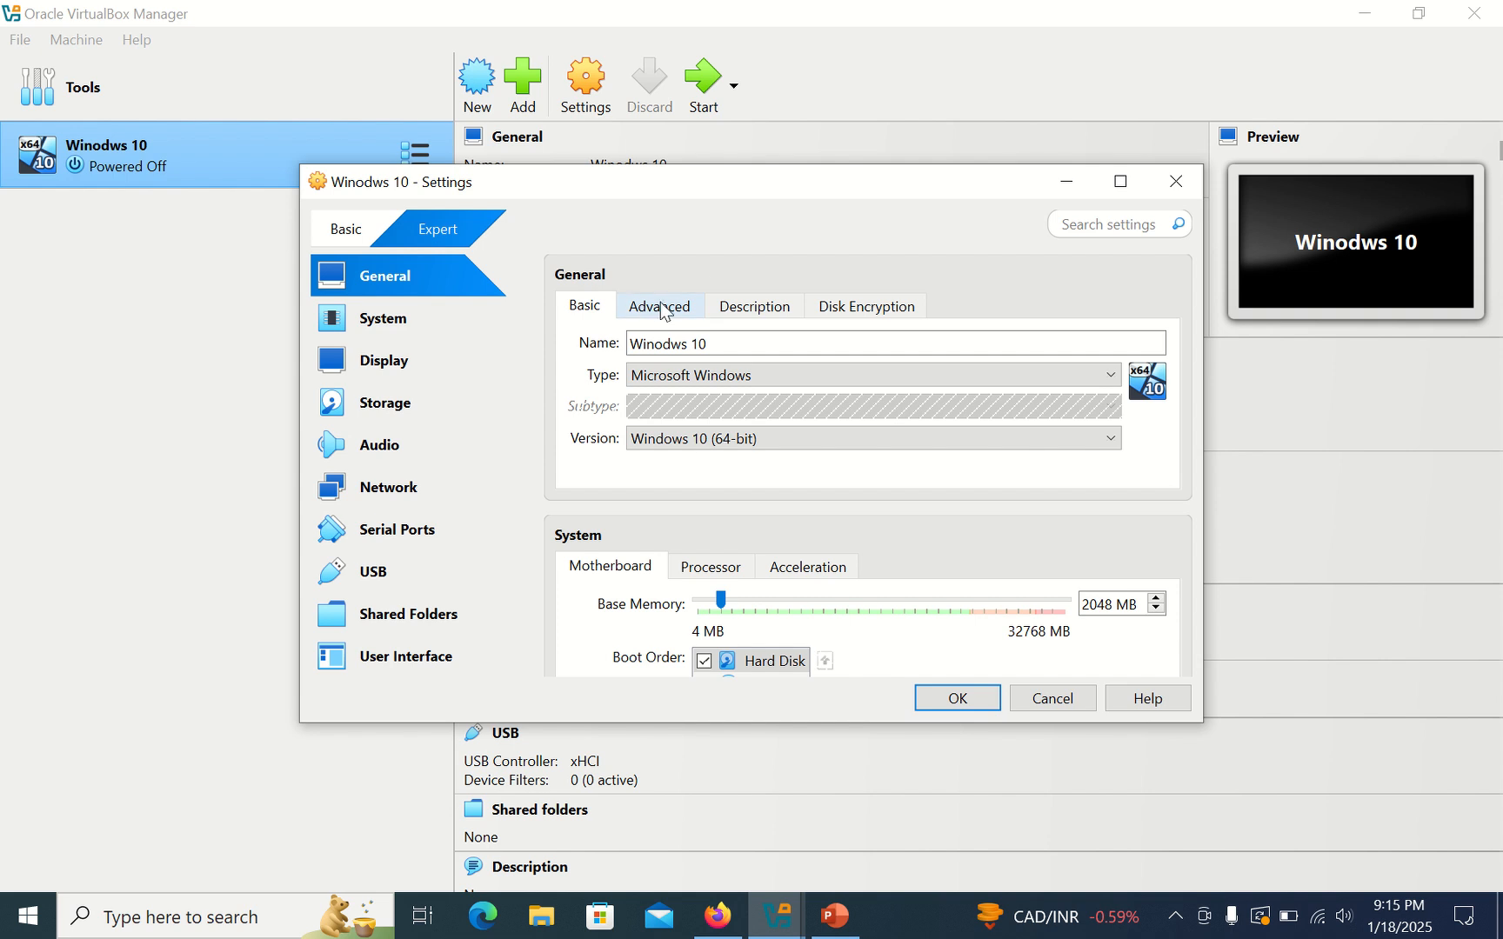
pyautogui.click(659, 304)
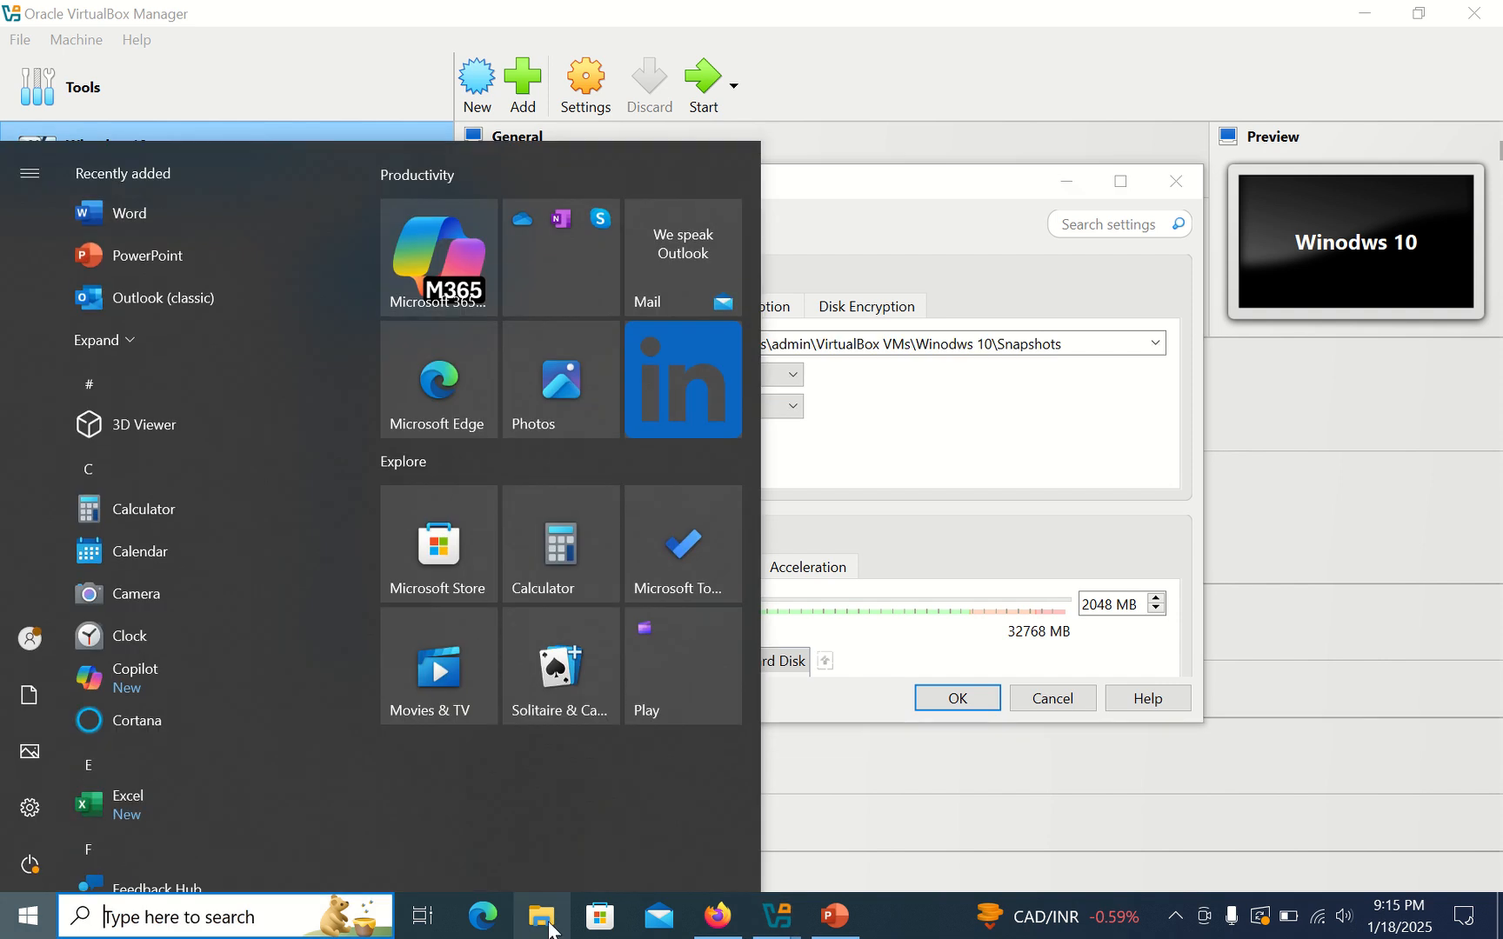
# Browse File Explorer to C: > Users > admin > VirtualBox VMs
pyautogui.click(541, 915)
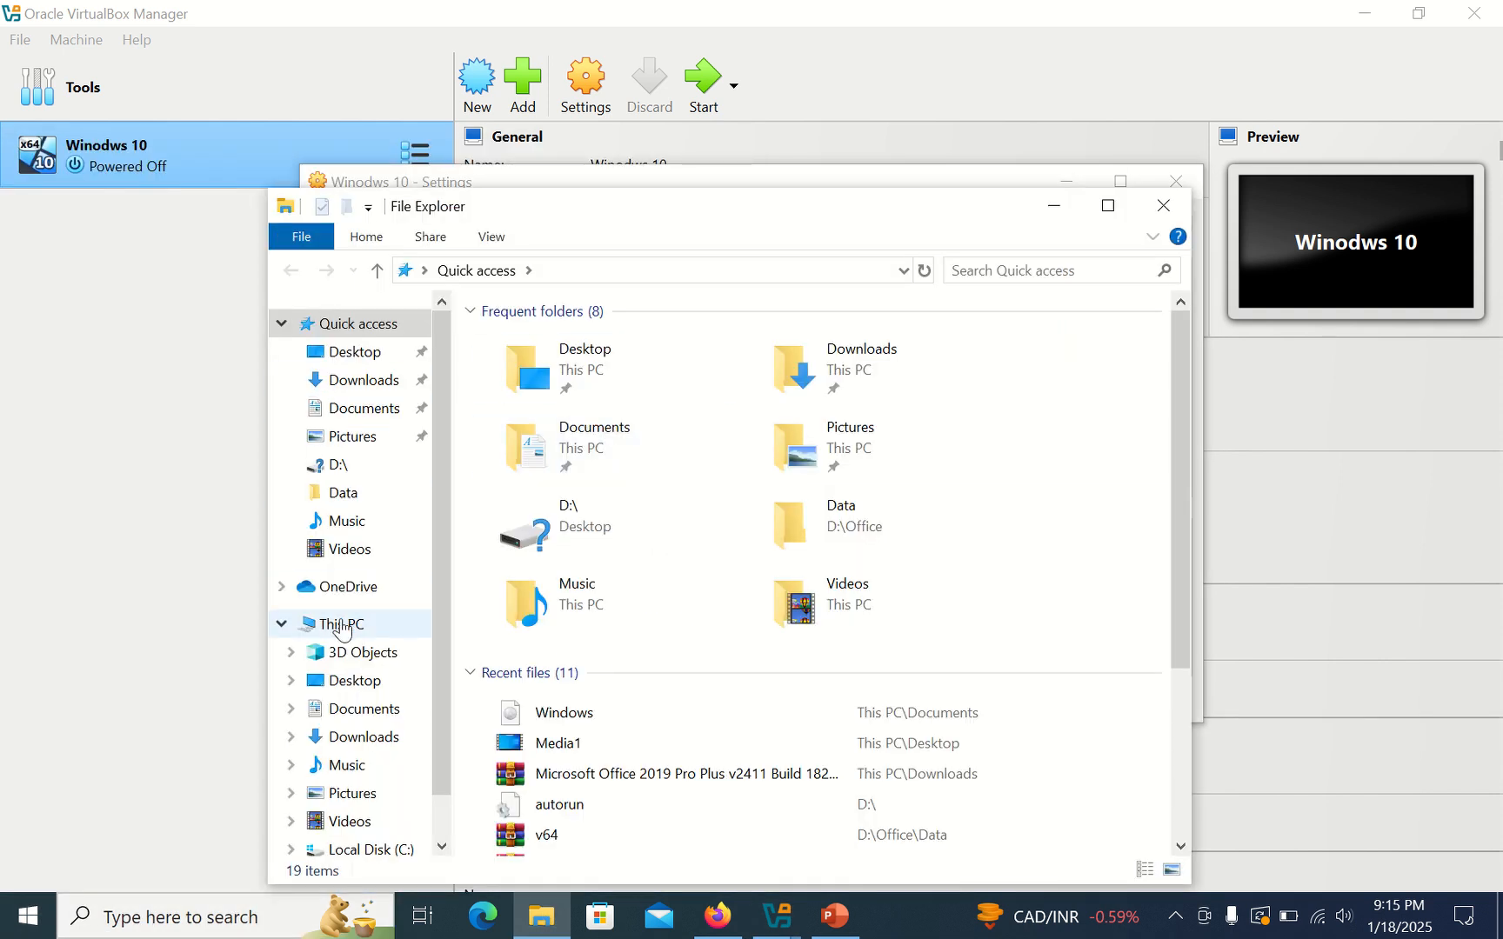
pyautogui.click(377, 849)
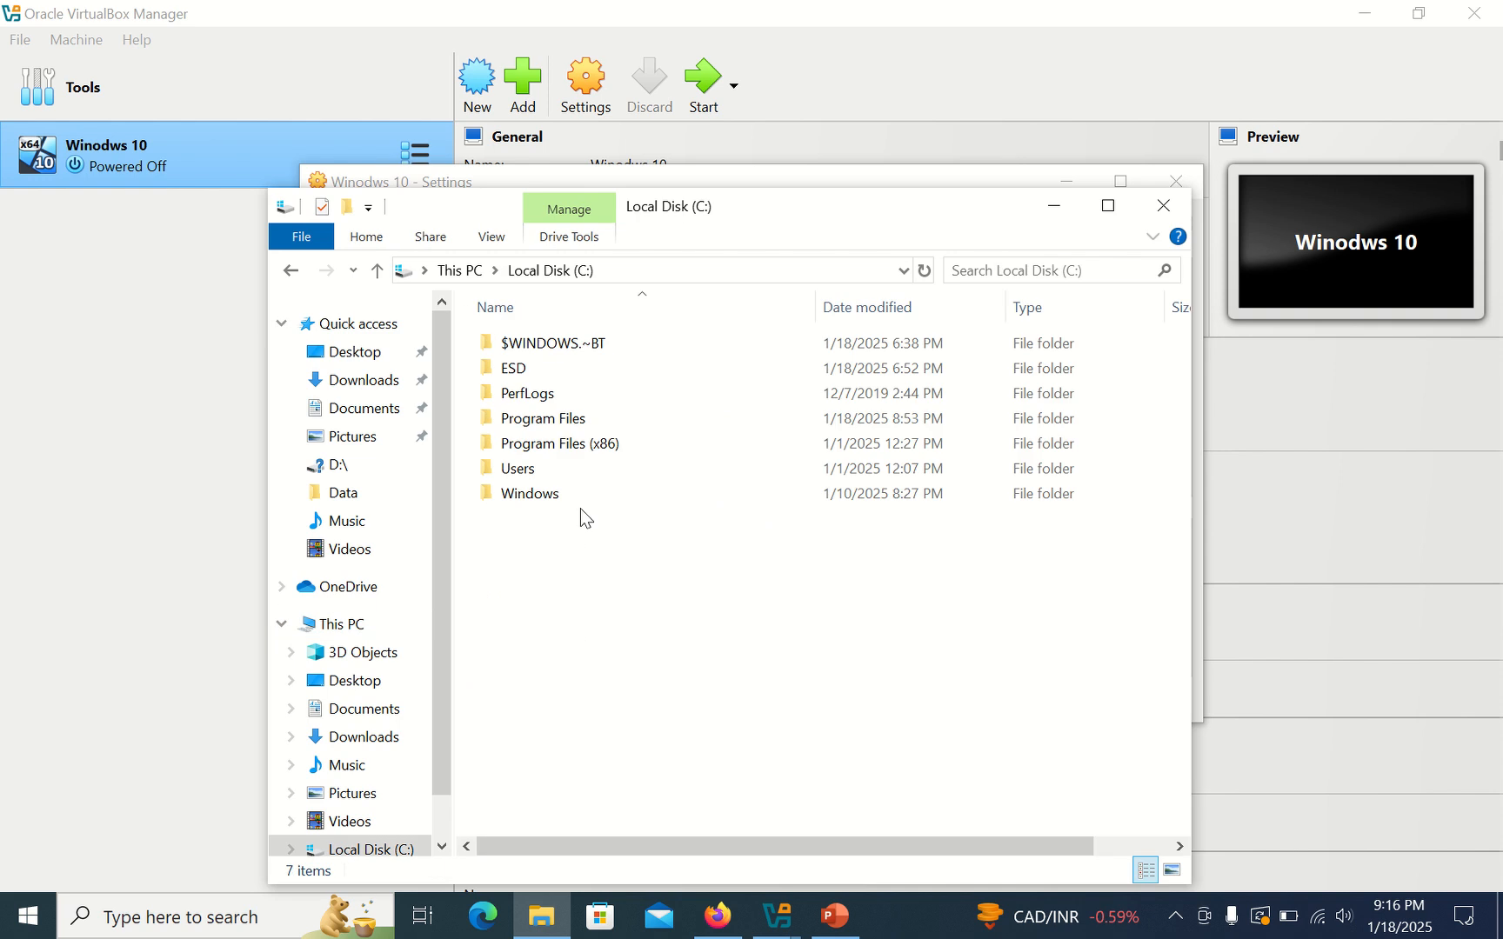
pyautogui.doubleClick(530, 494)
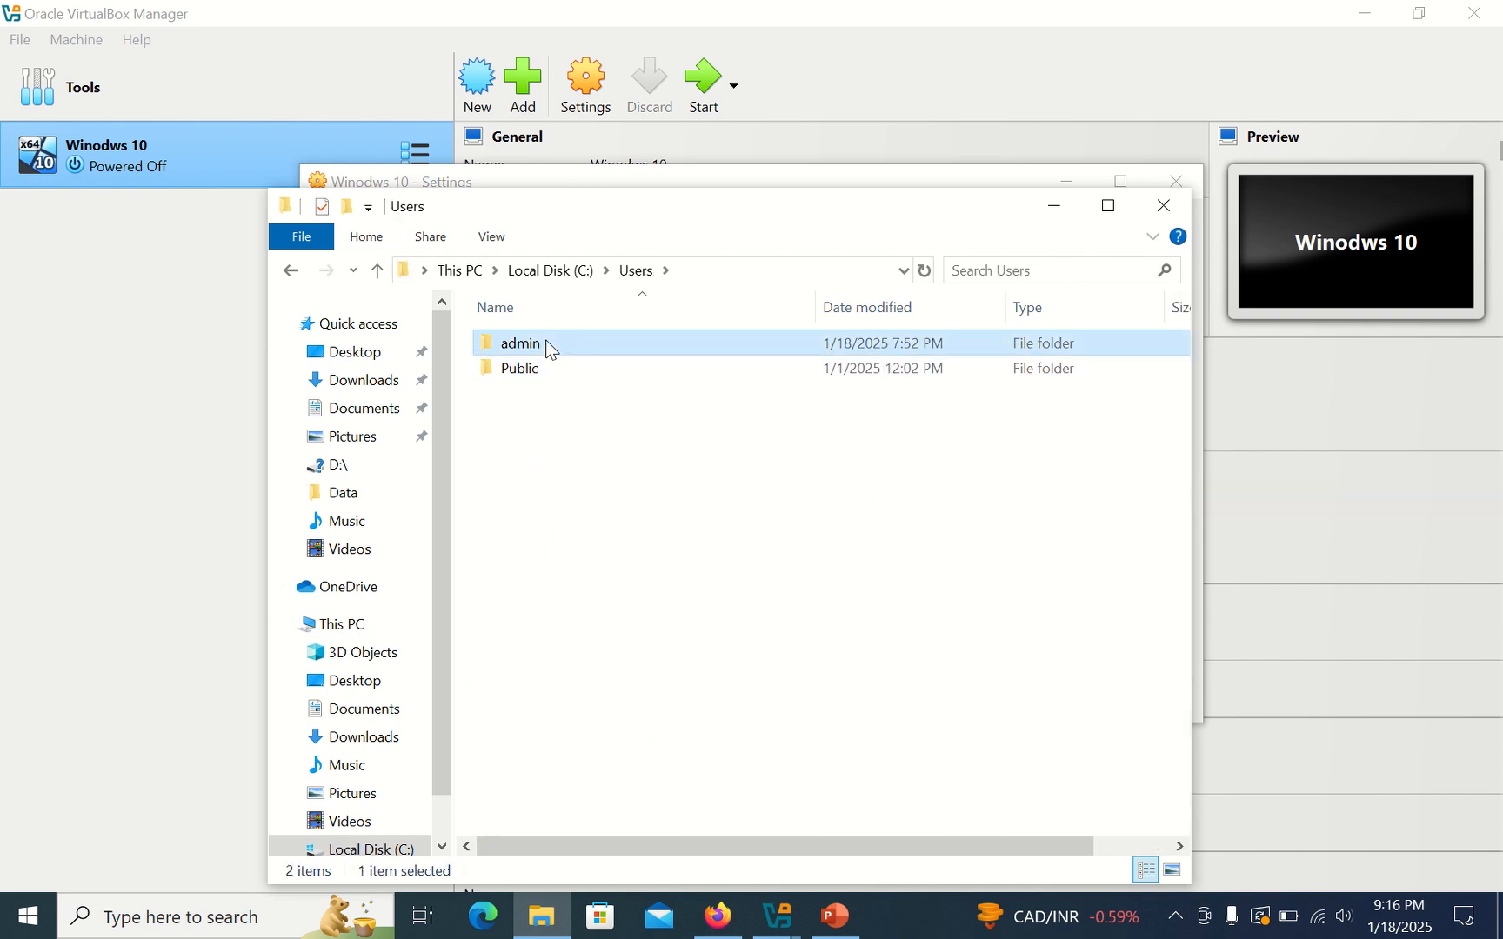
pyautogui.doubleClick(520, 342)
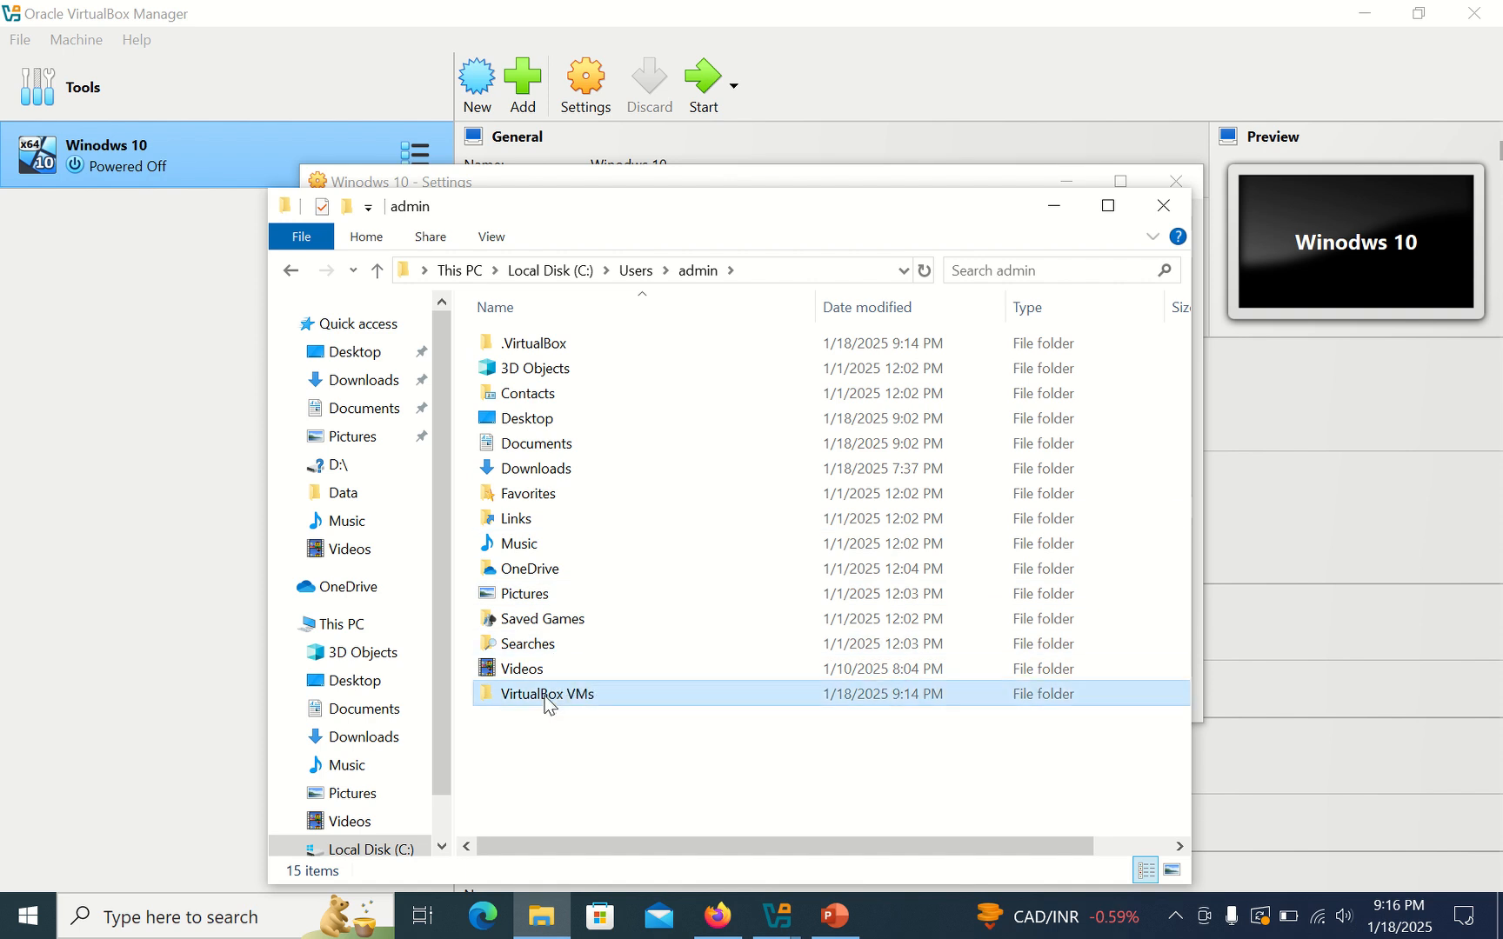
pyautogui.doubleClick(550, 693)
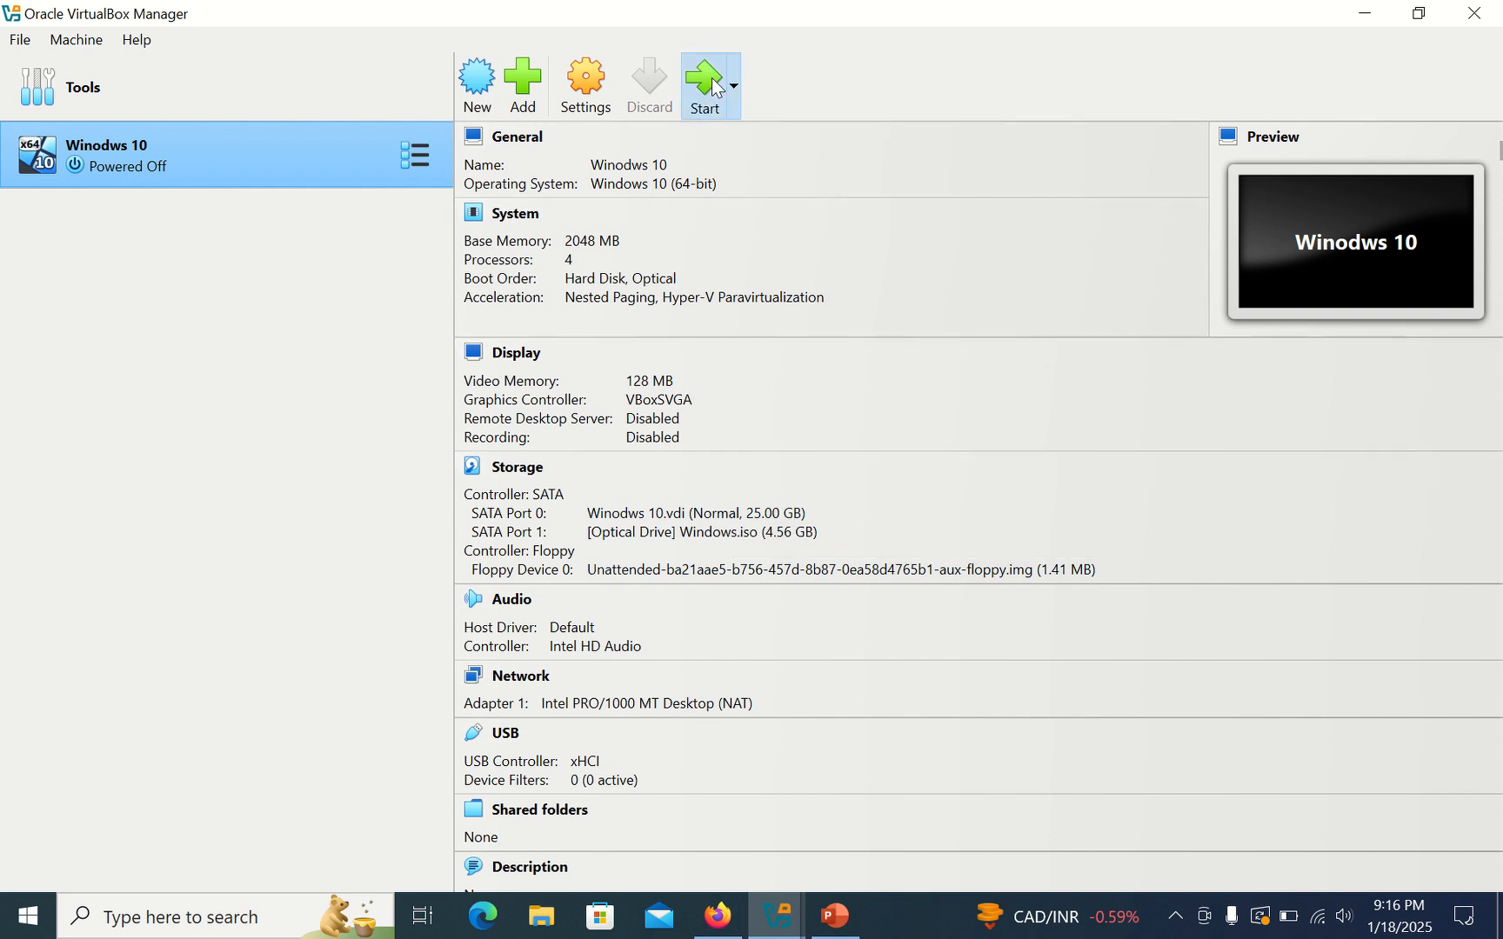
# Start the Windows 10 VM so it boots the install disc into Windows Setup
pyautogui.click(703, 83)
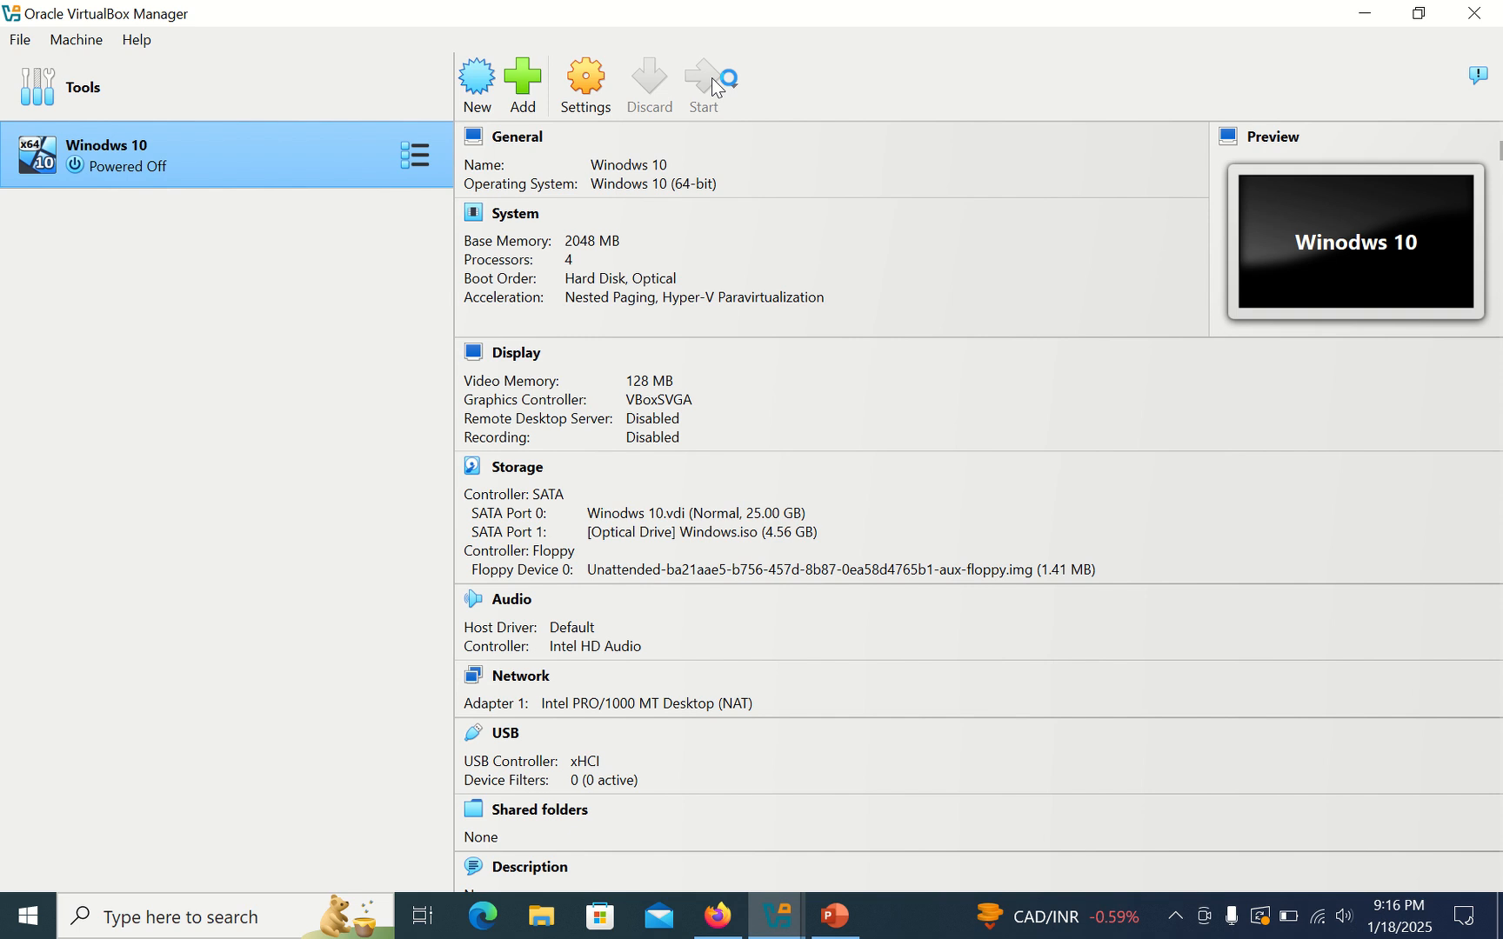
pyautogui.click(703, 83)
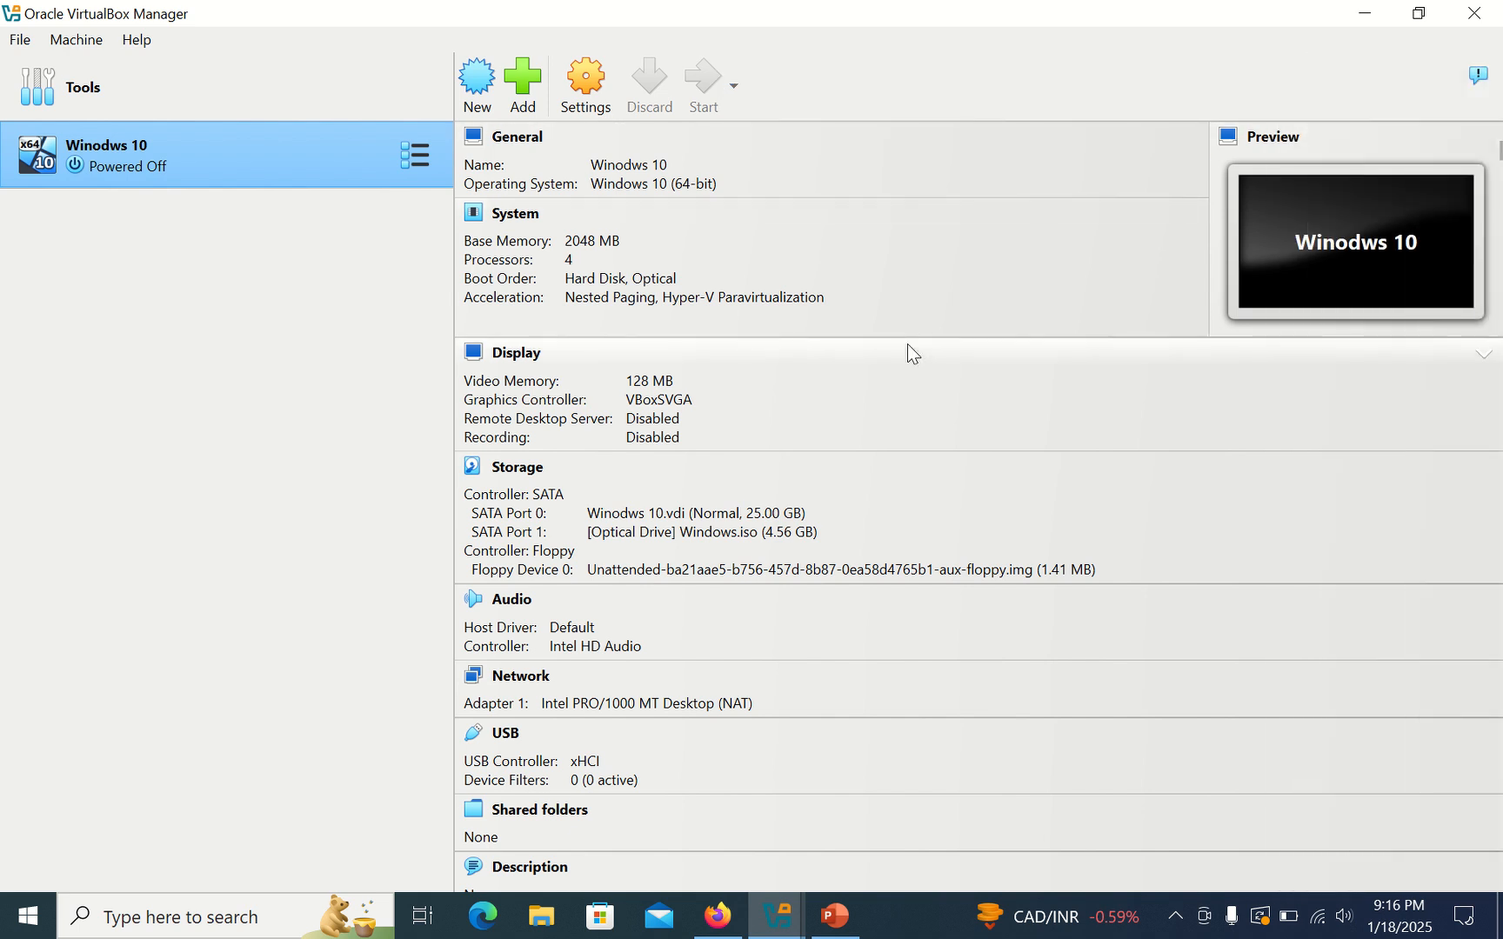
pyautogui.click(701, 84)
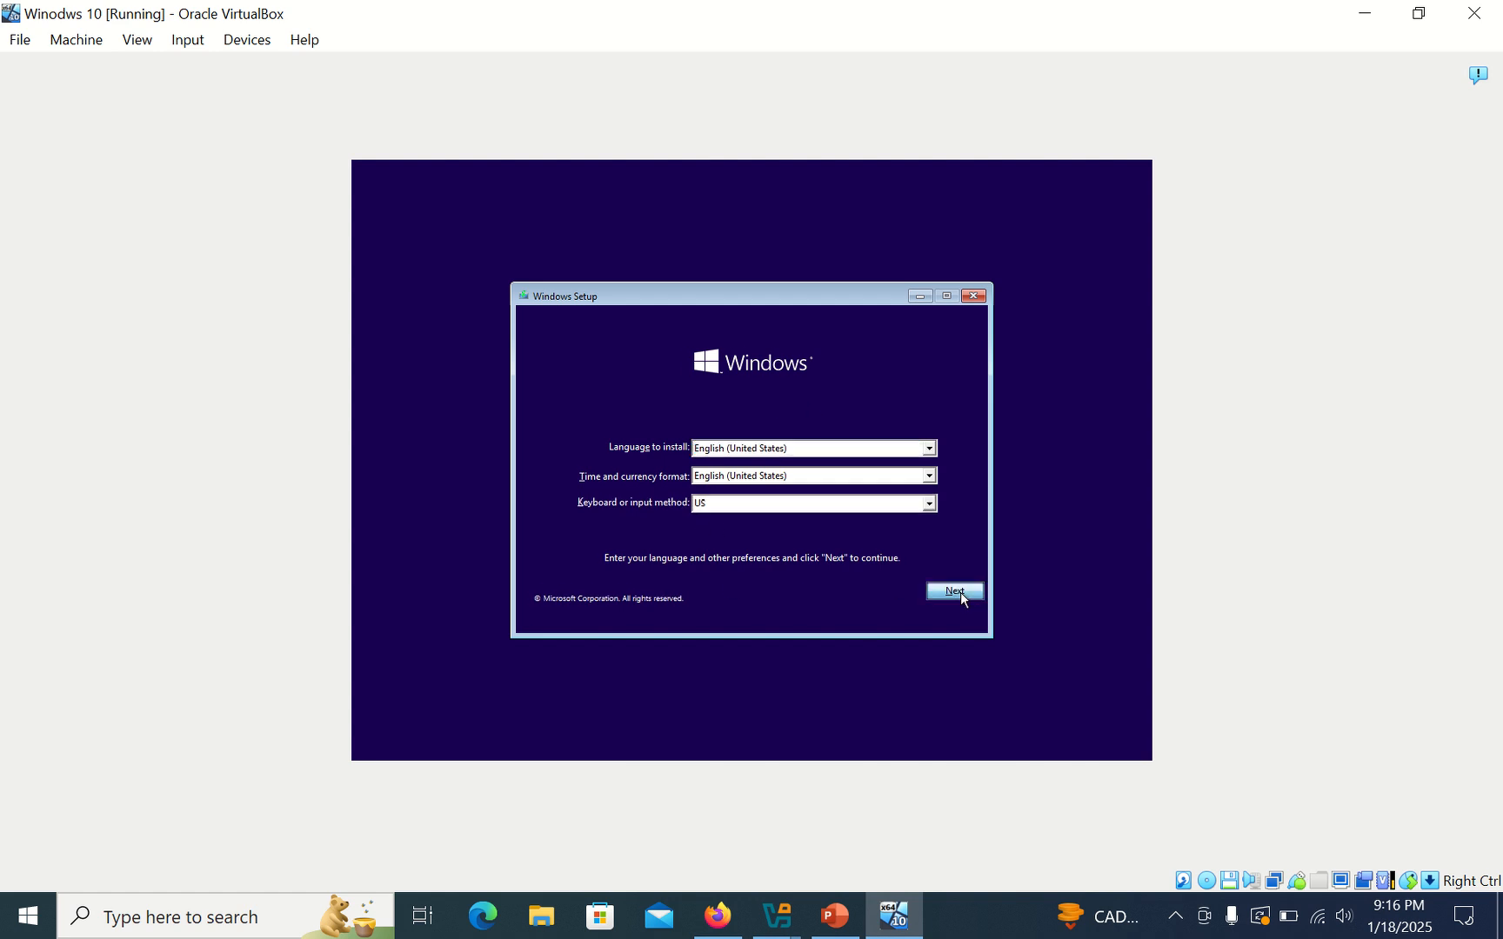
# Accept the default language and keyboard settings to reach the Install now screen
pyautogui.click(953, 590)
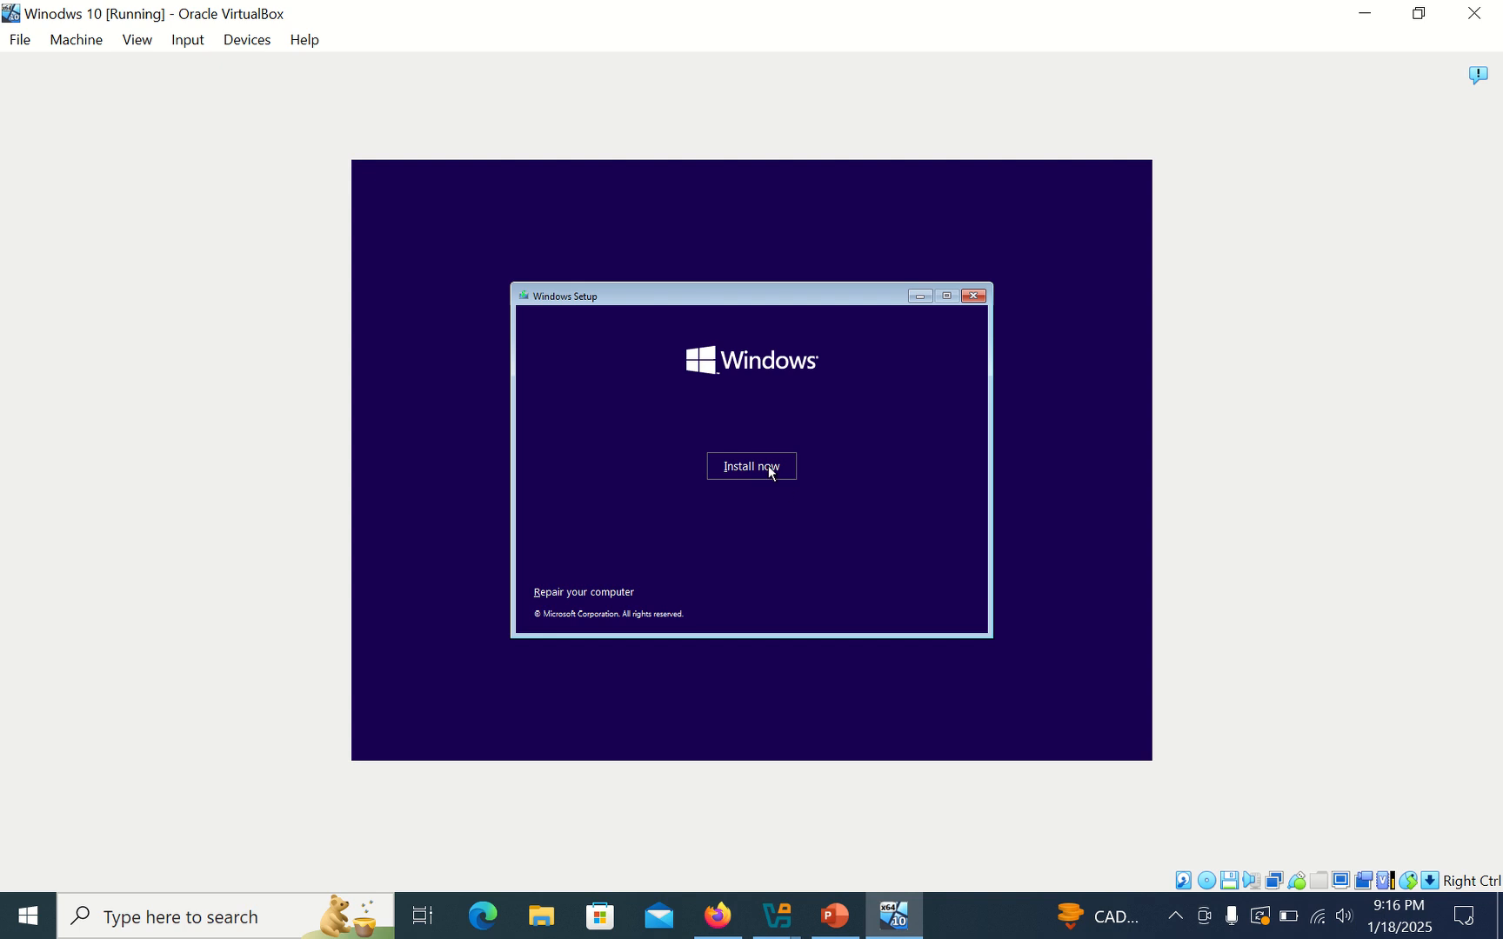